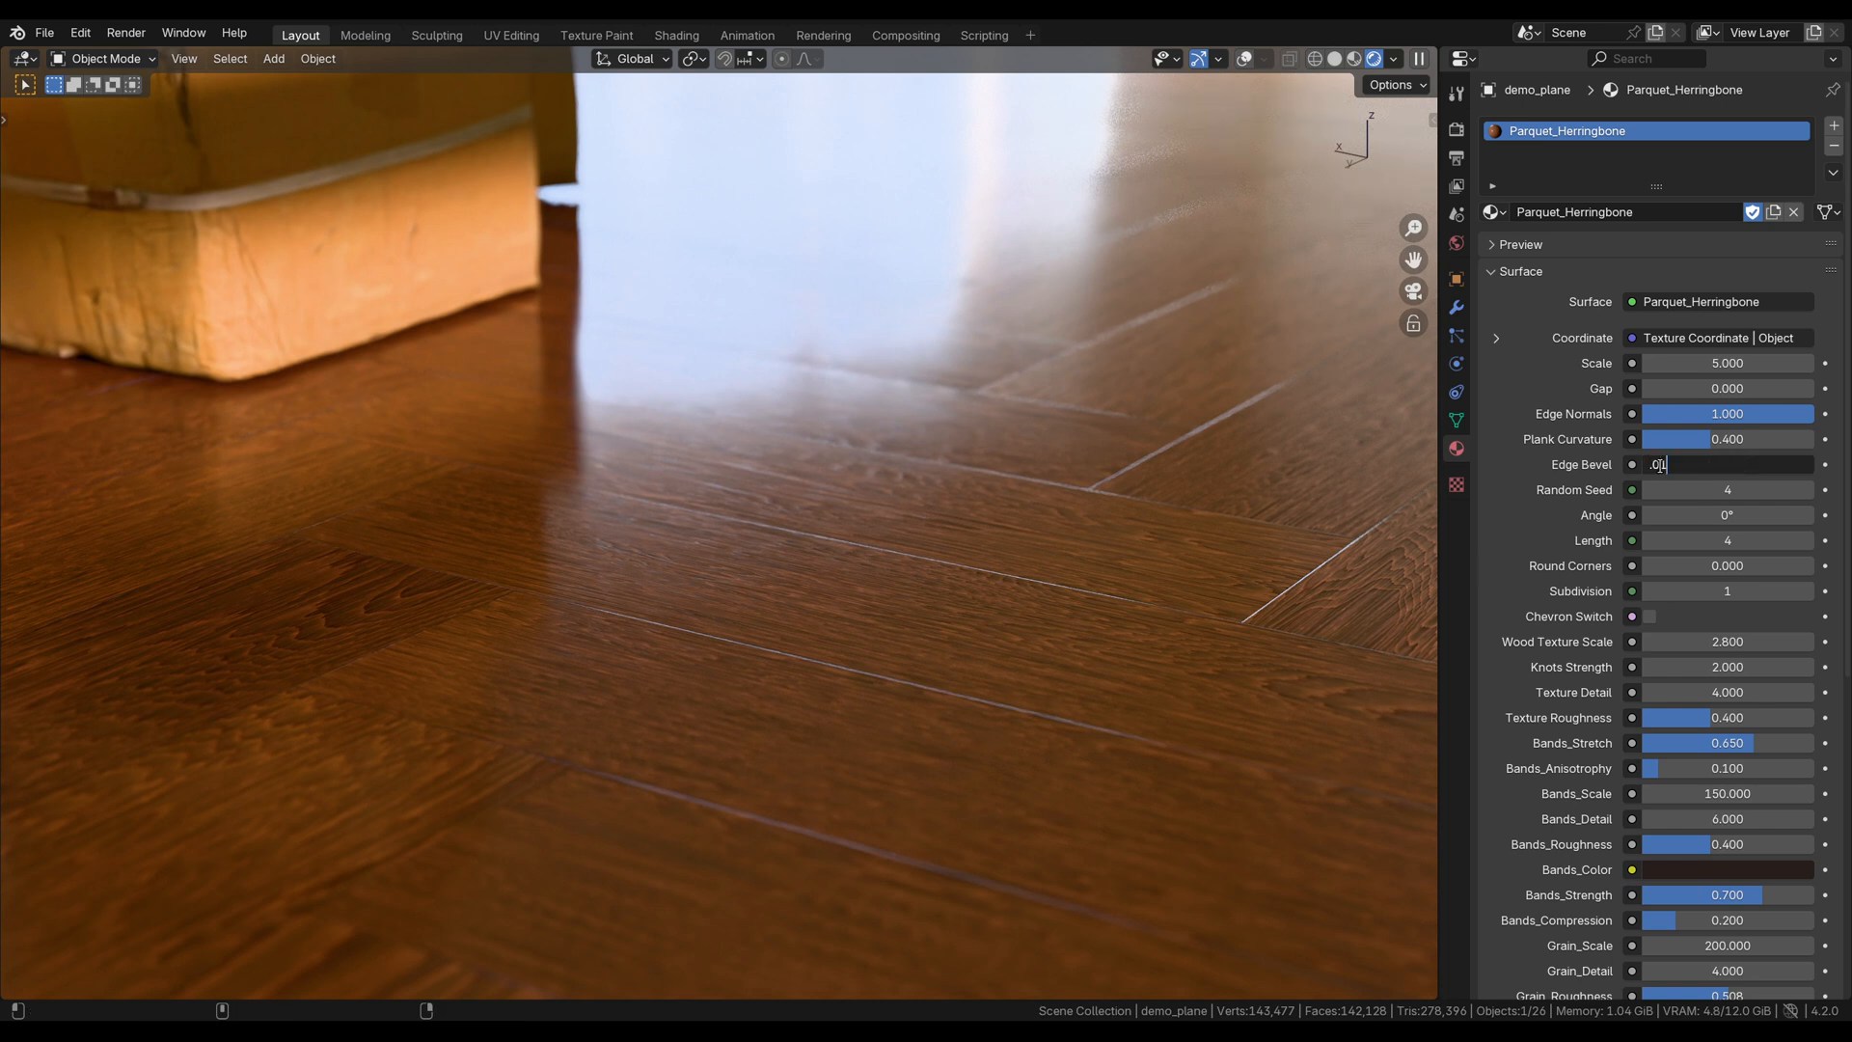
# - Set the herringbone floor's Edge Bevel to 0.300
pyautogui.press('Return')
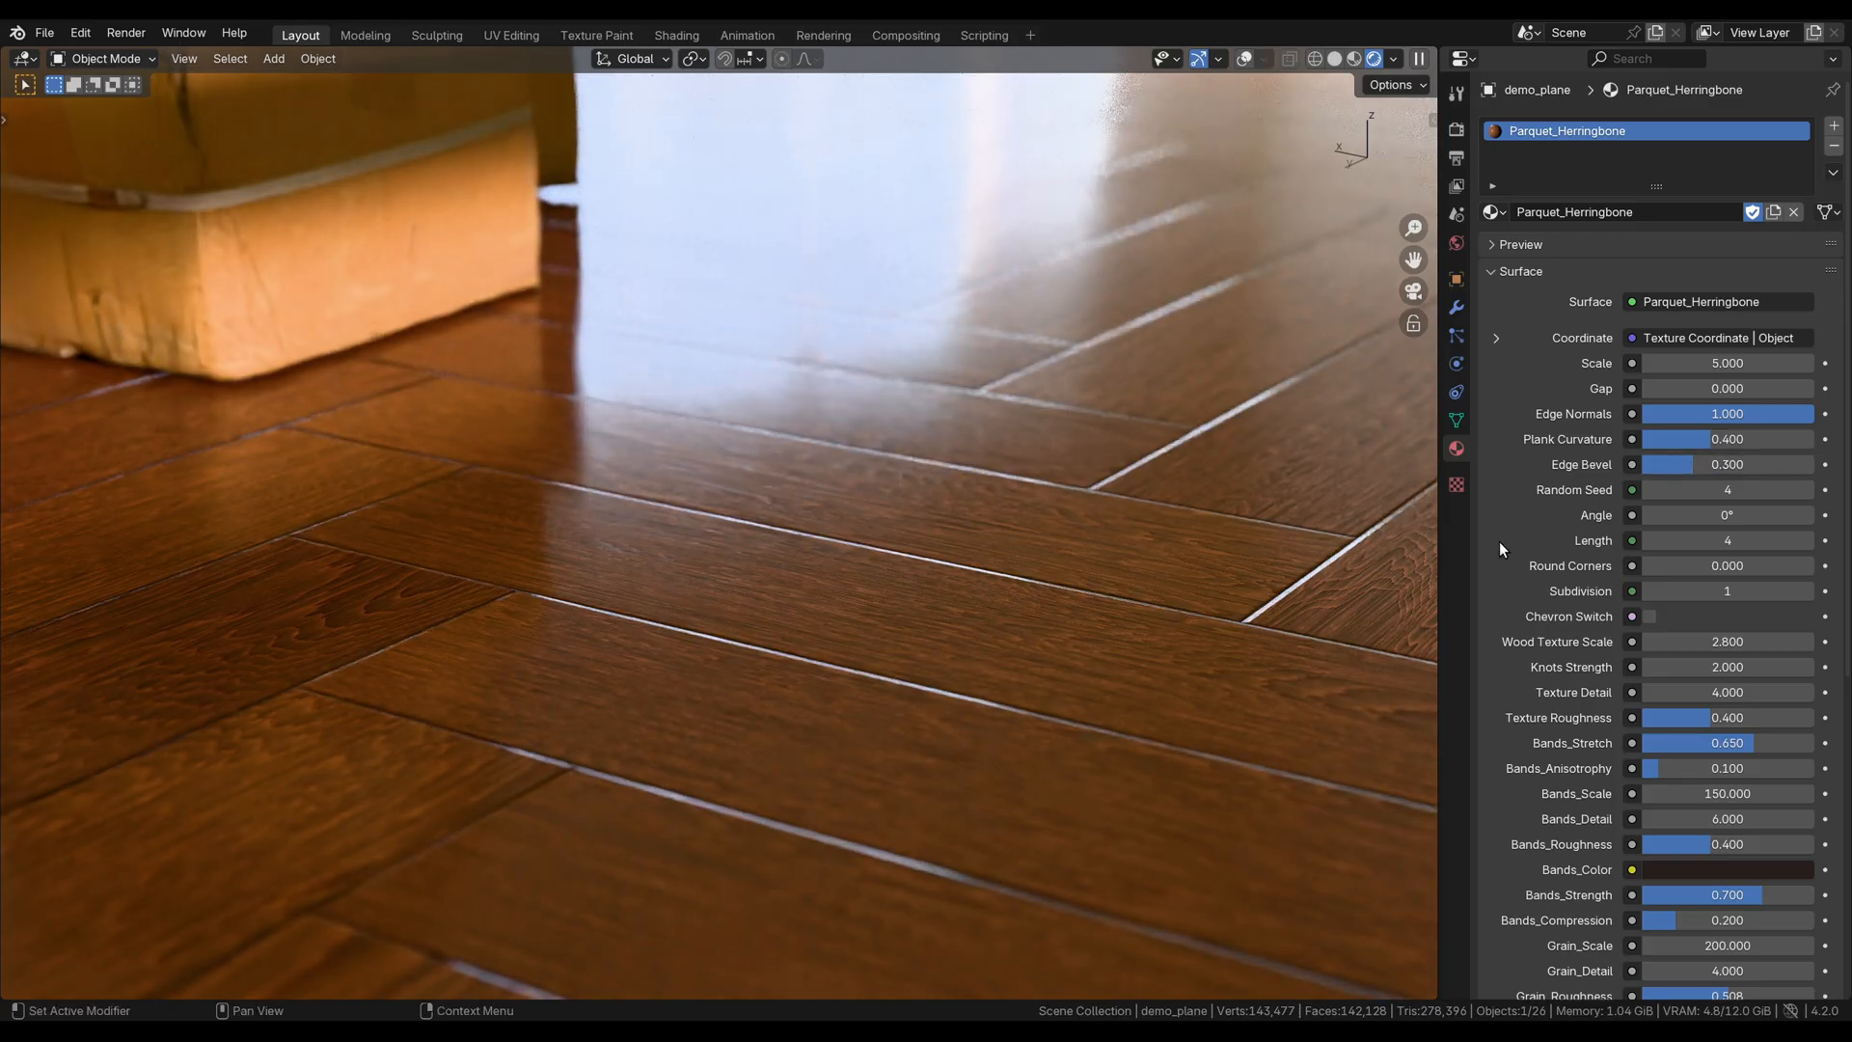
pyautogui.click(1724, 463)
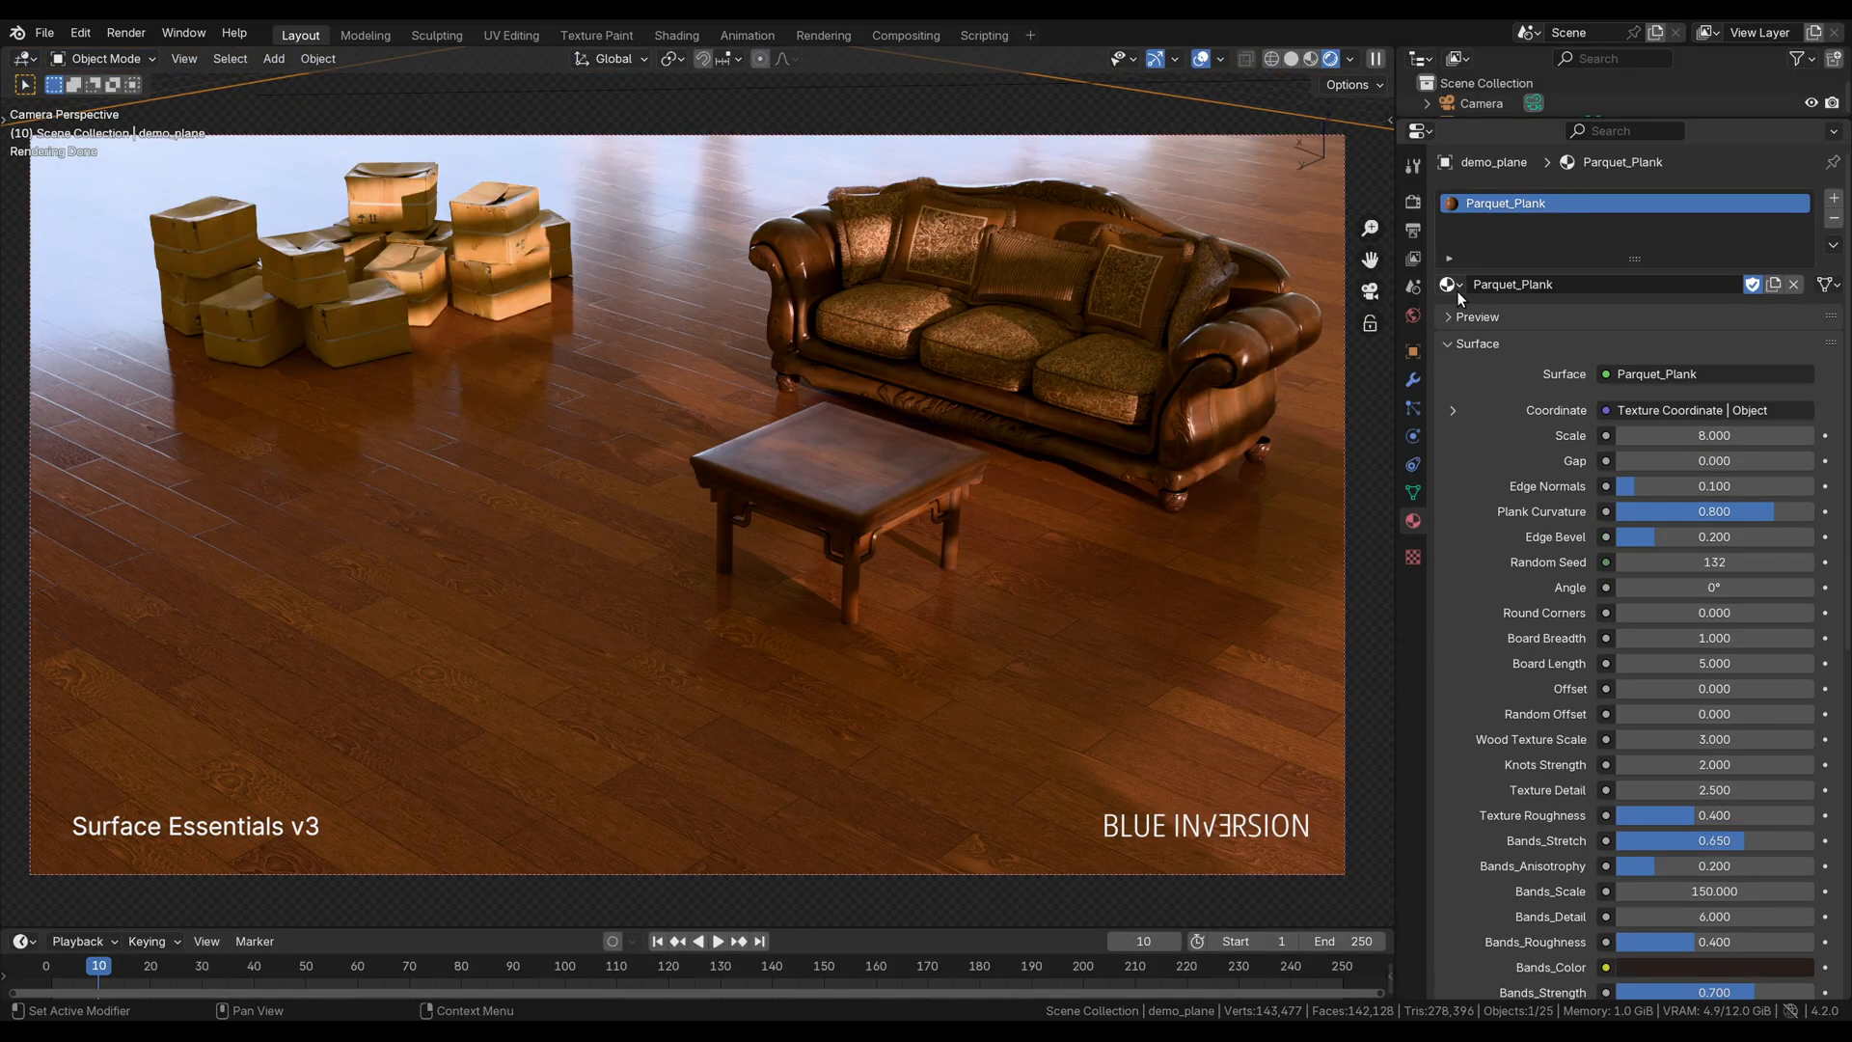
# - Assign Parquet_Chantilly to the floor, then browse back to Parquet_Herringbone
pyautogui.click(1449, 283)
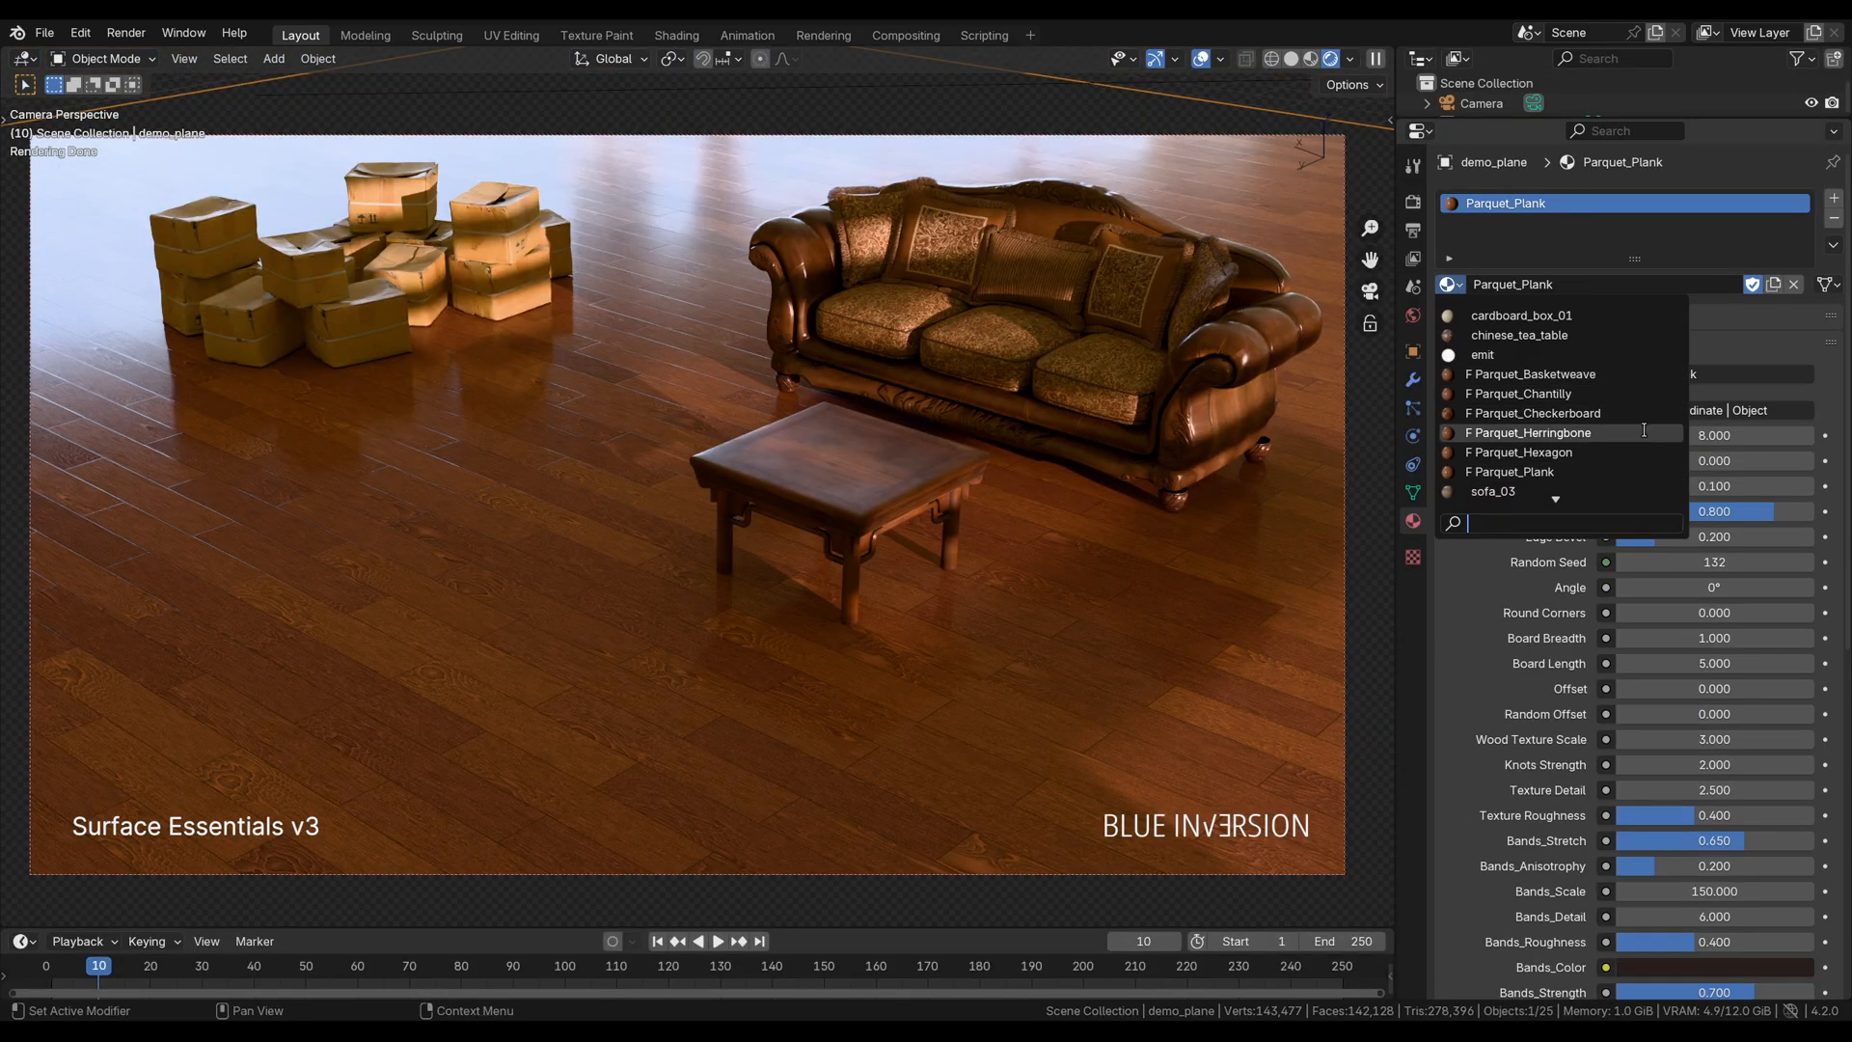
pyautogui.click(1525, 451)
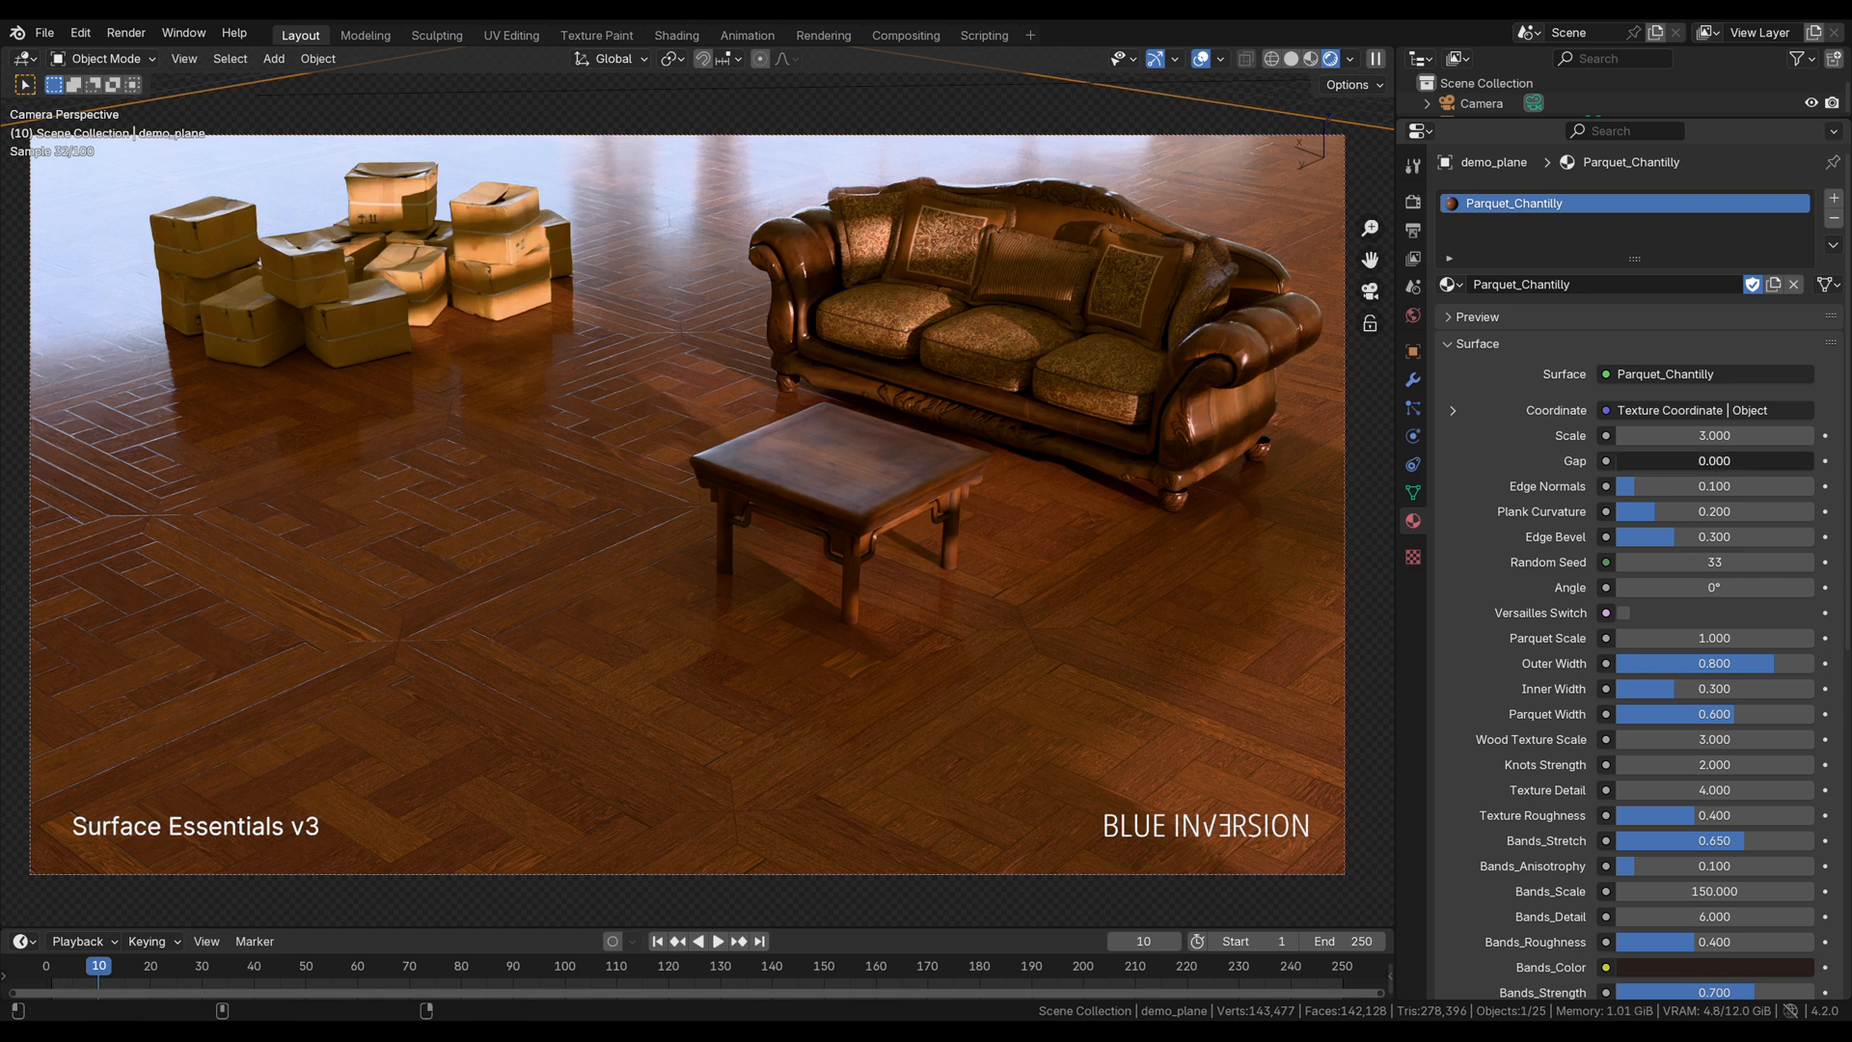
pyautogui.click(1712, 461)
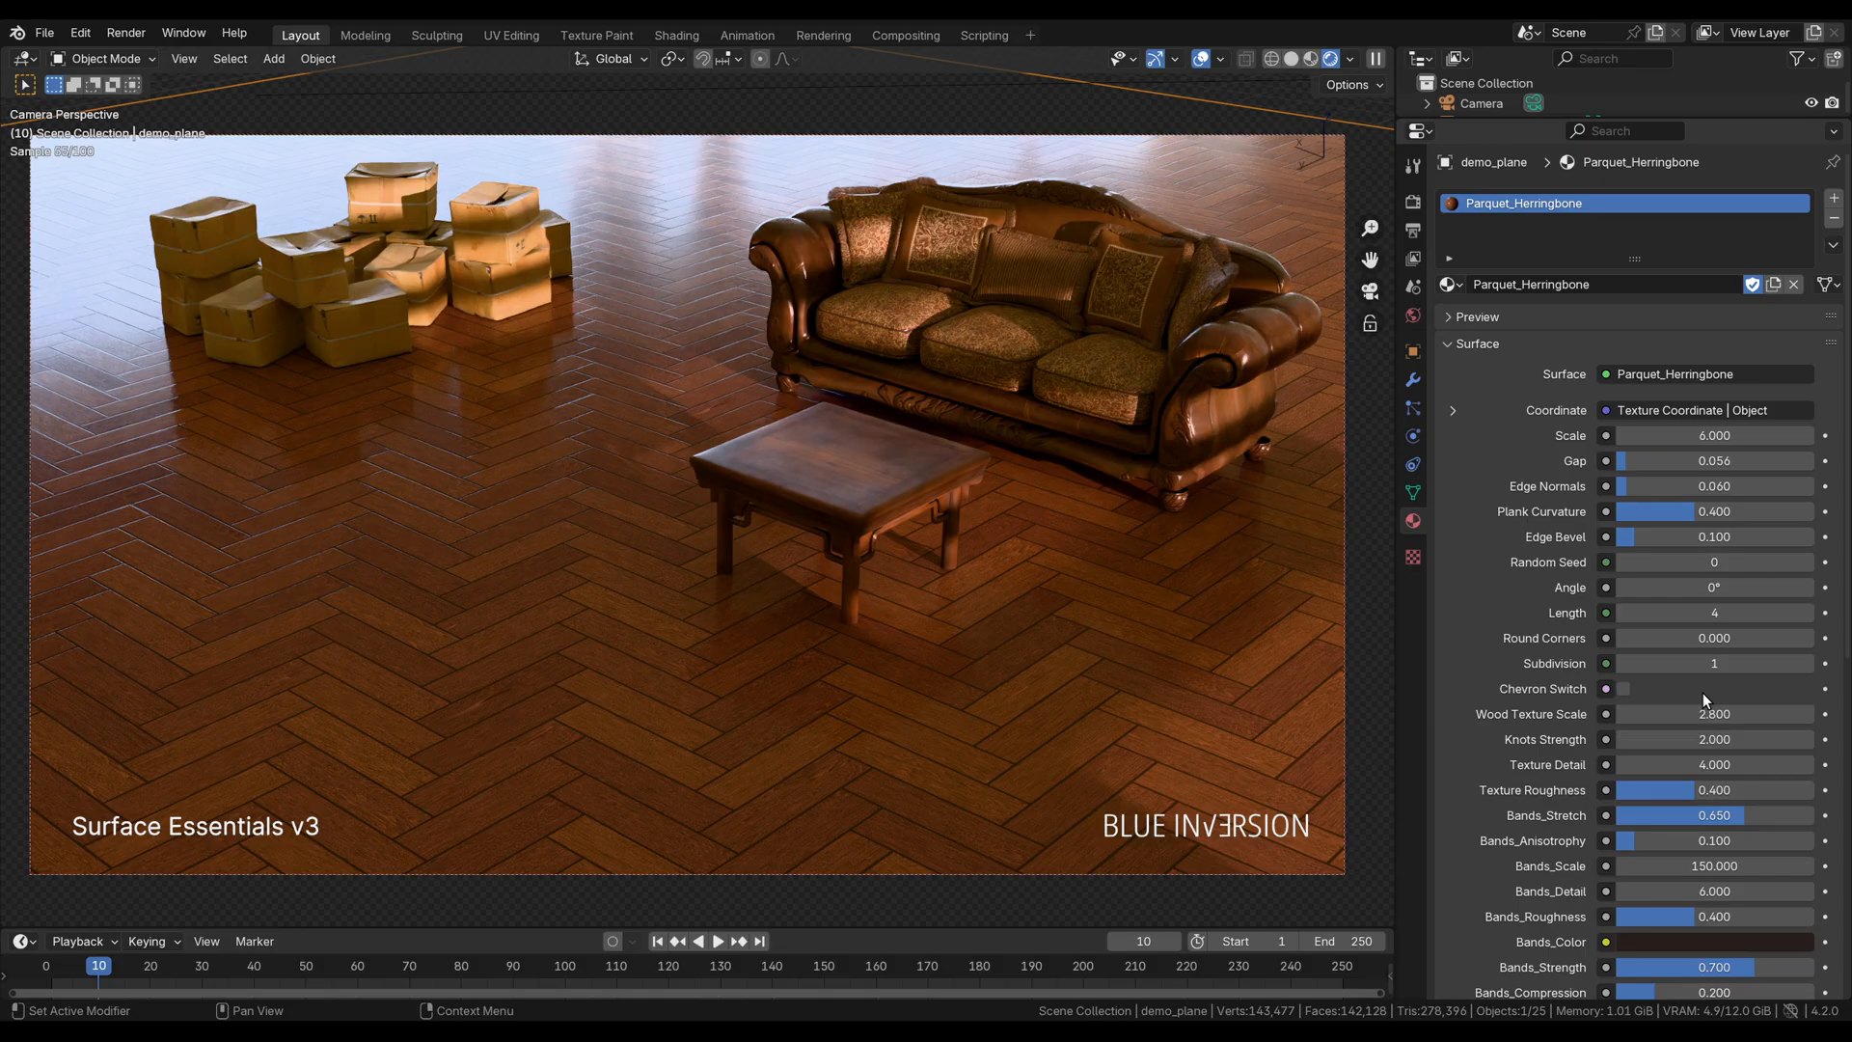
# - Preview chevron and basket layouts, then keep herringbone with narrower gap and higher random seed
pyautogui.click(1623, 689)
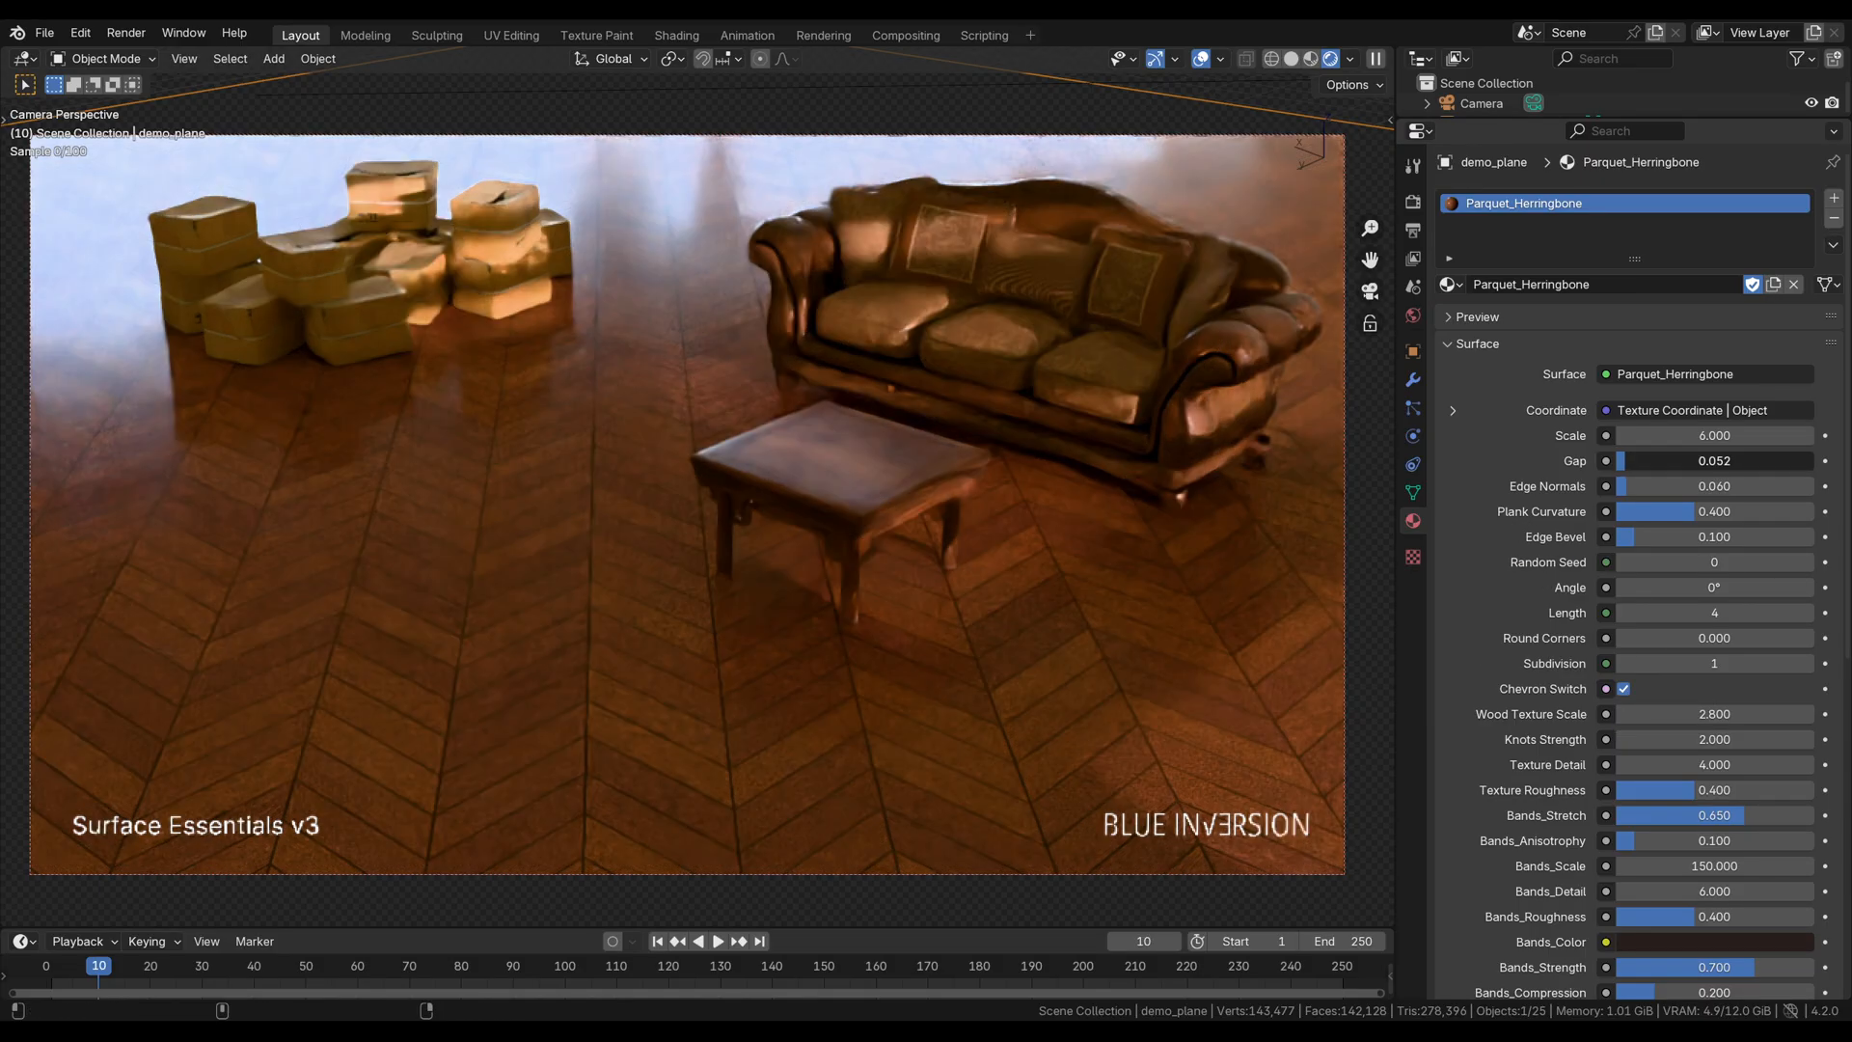
pyautogui.click(1624, 689)
pyautogui.write('1')
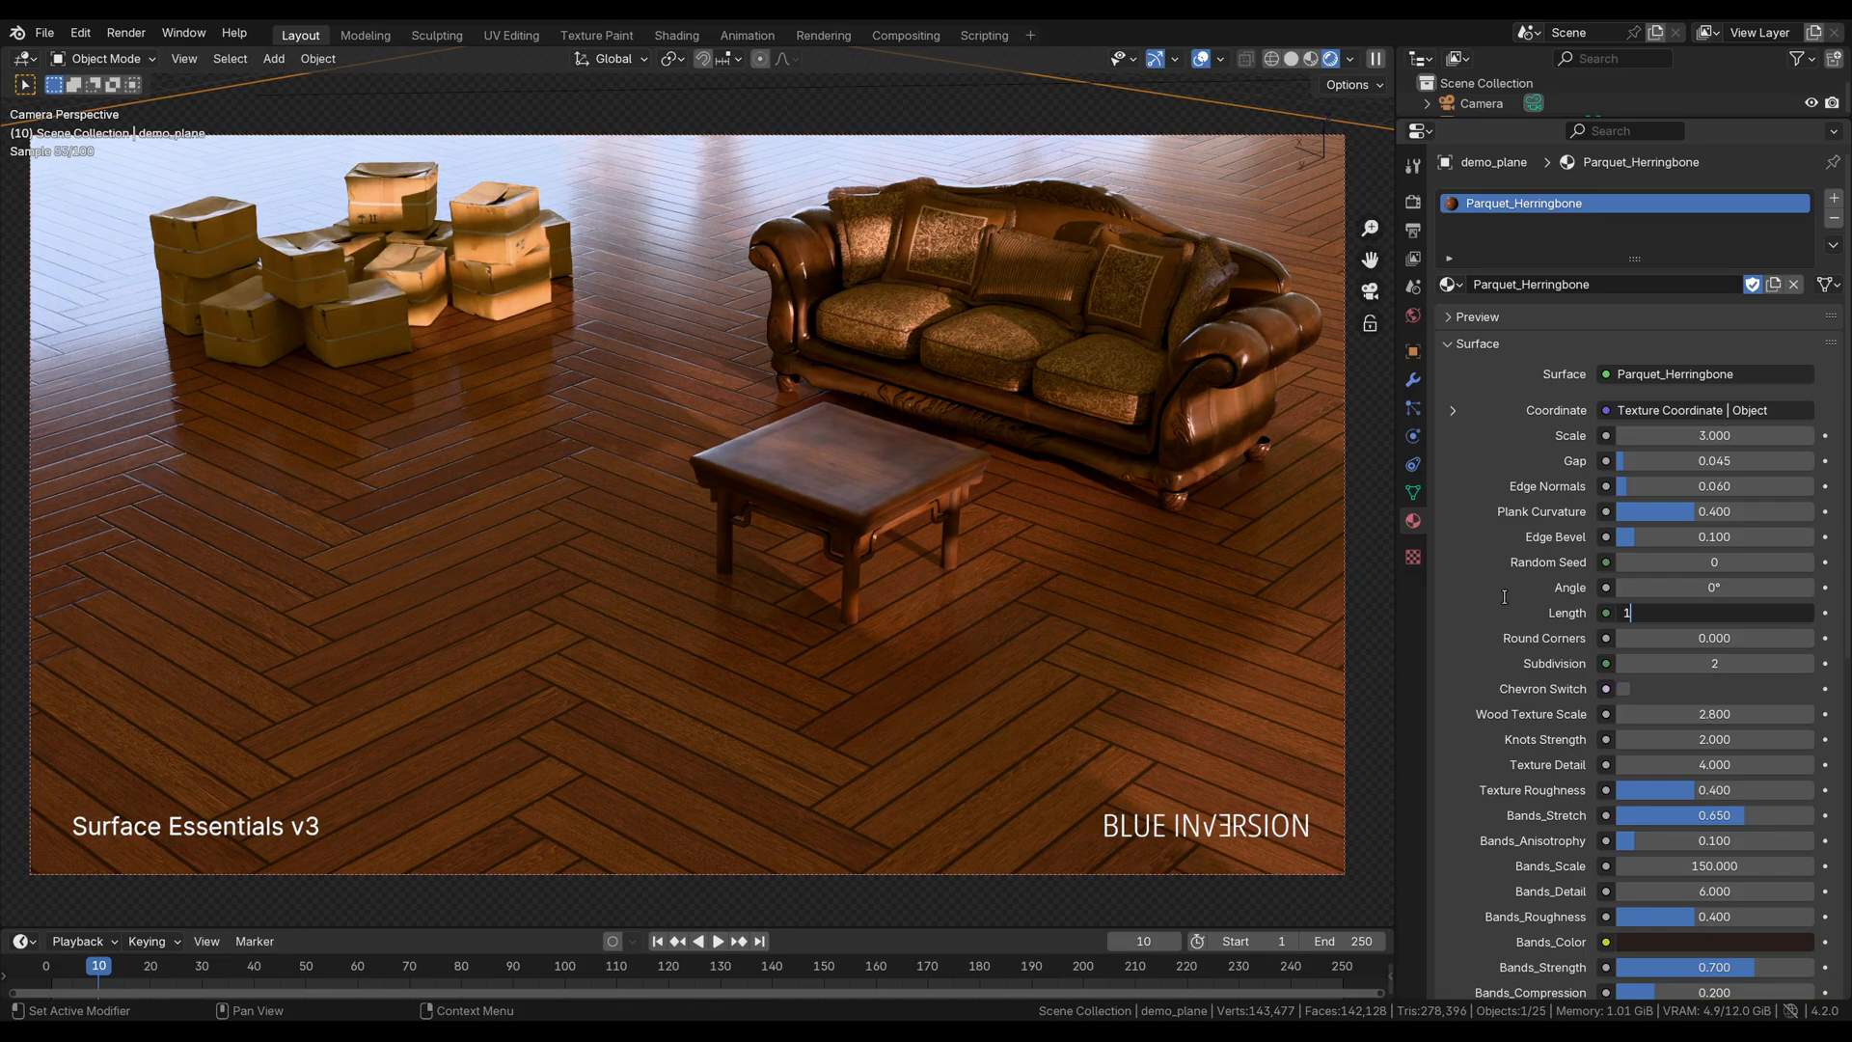
pyautogui.click(1714, 663)
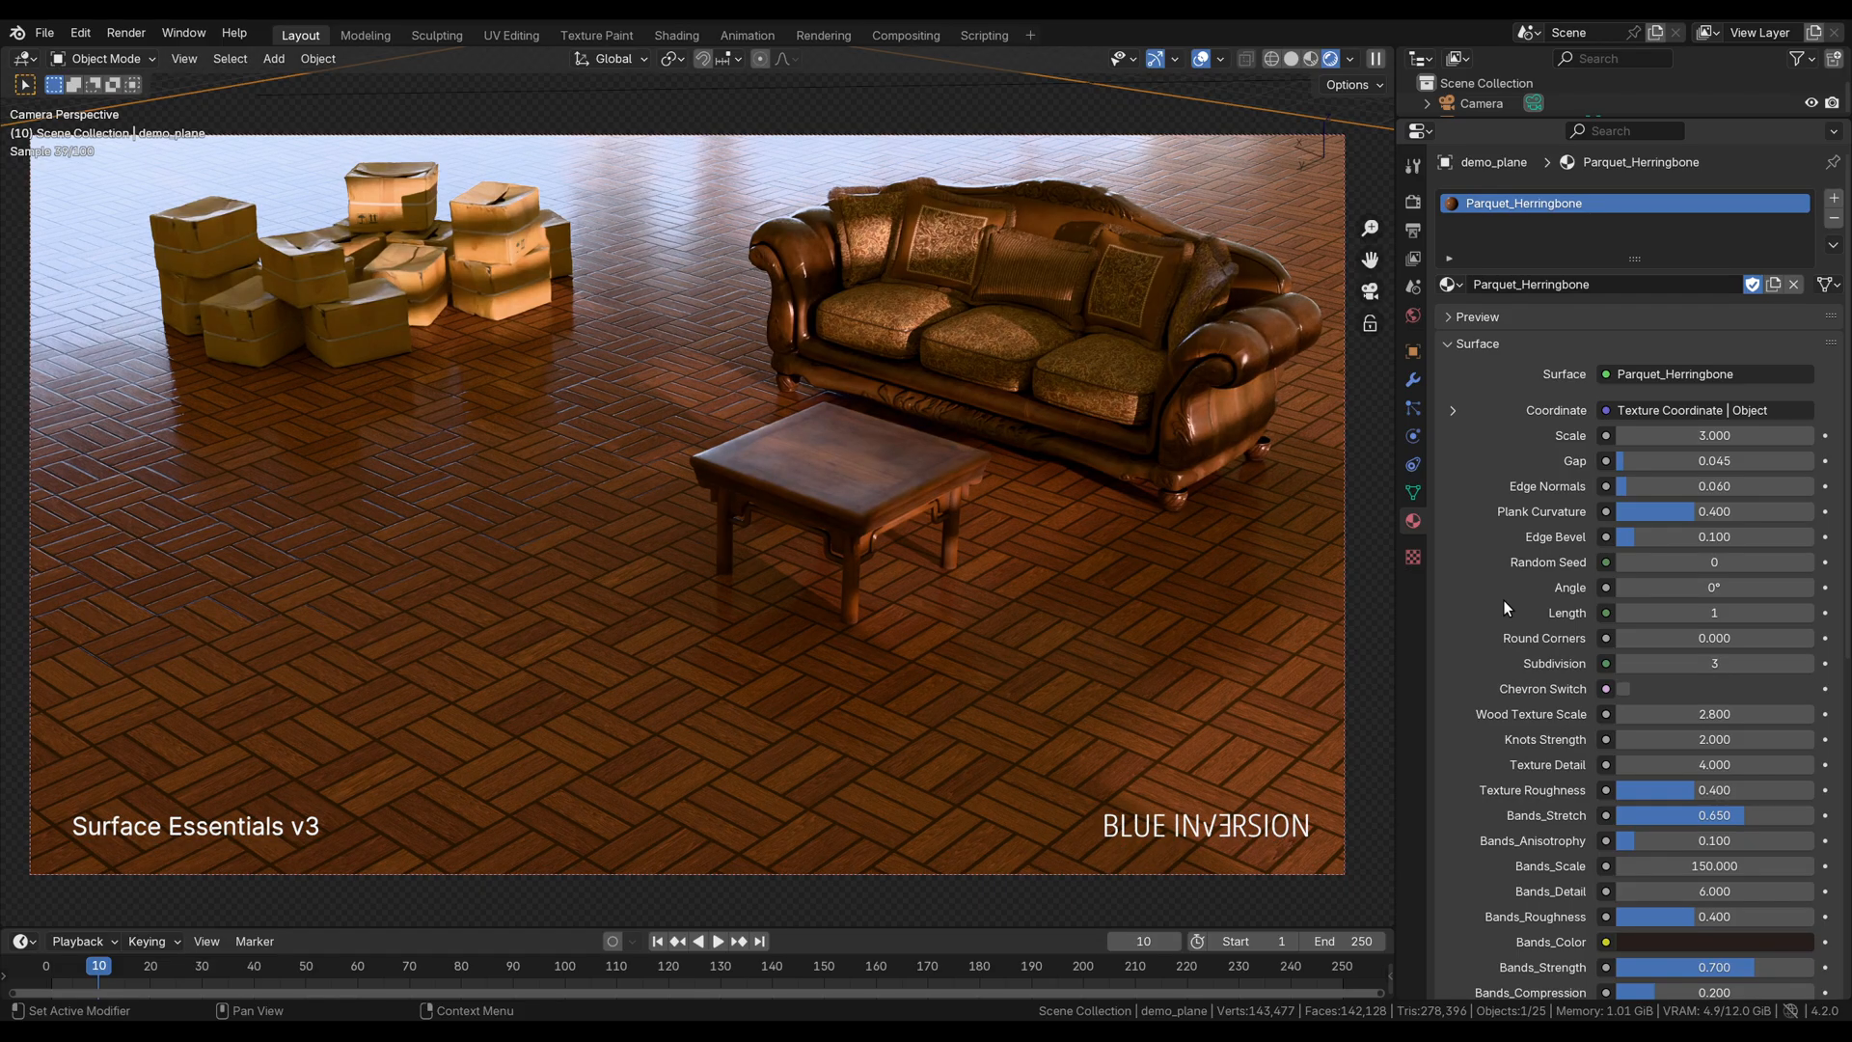
pyautogui.click(1713, 435)
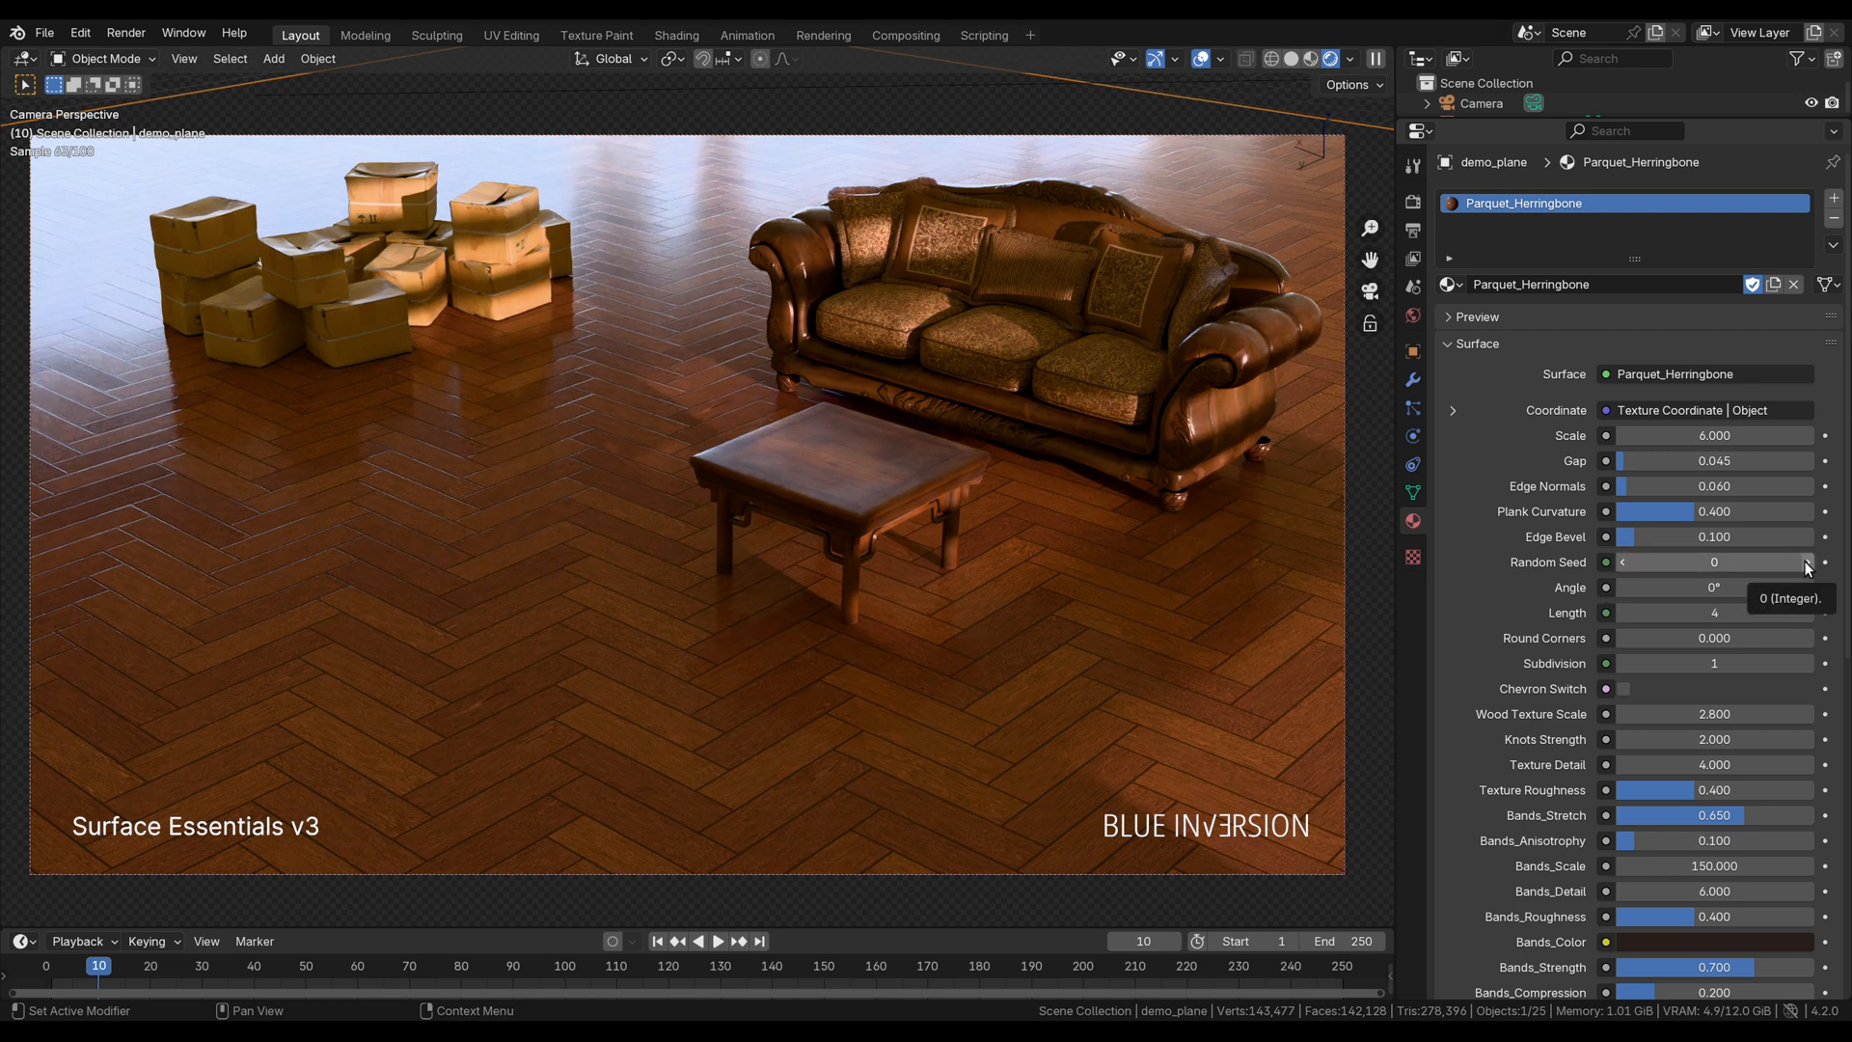
pyautogui.click(1805, 562)
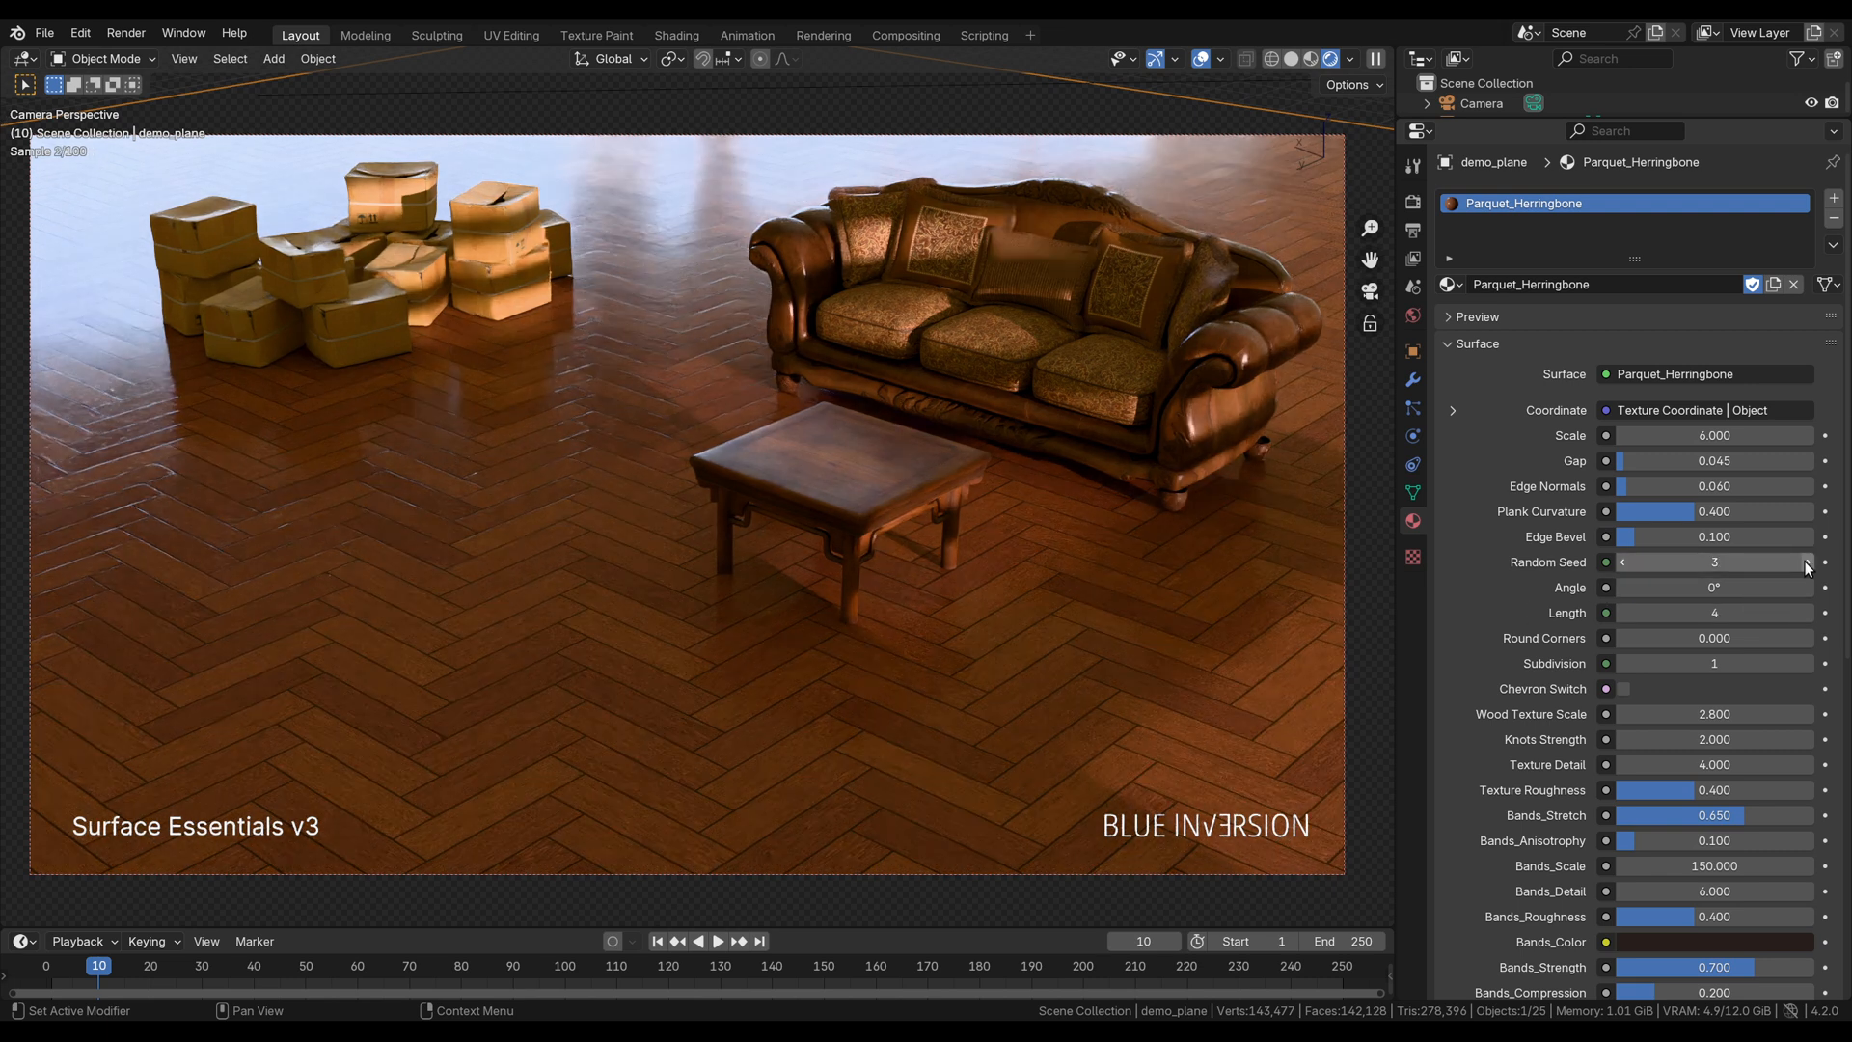
pyautogui.scroll(-3)
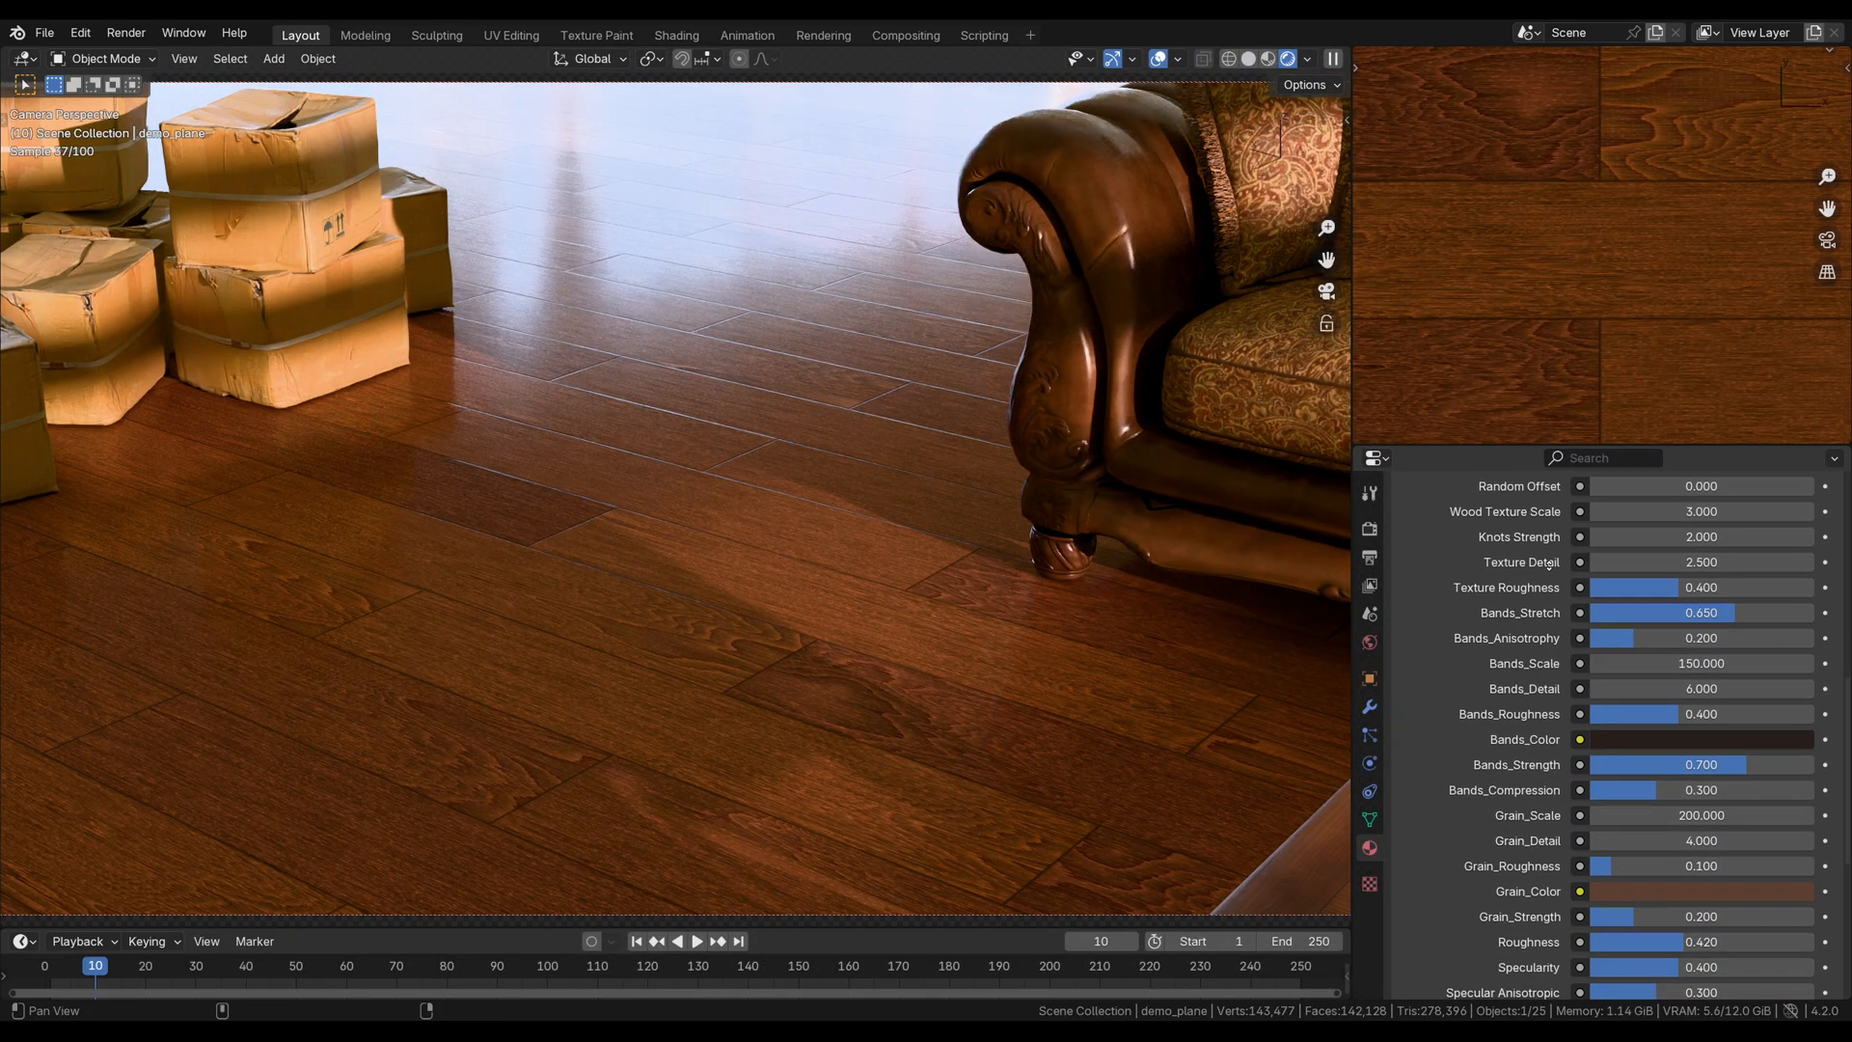
# - Adjust Knots Strength and enter a new Bands_Stretch value for the plank grain
pyautogui.scroll(3)
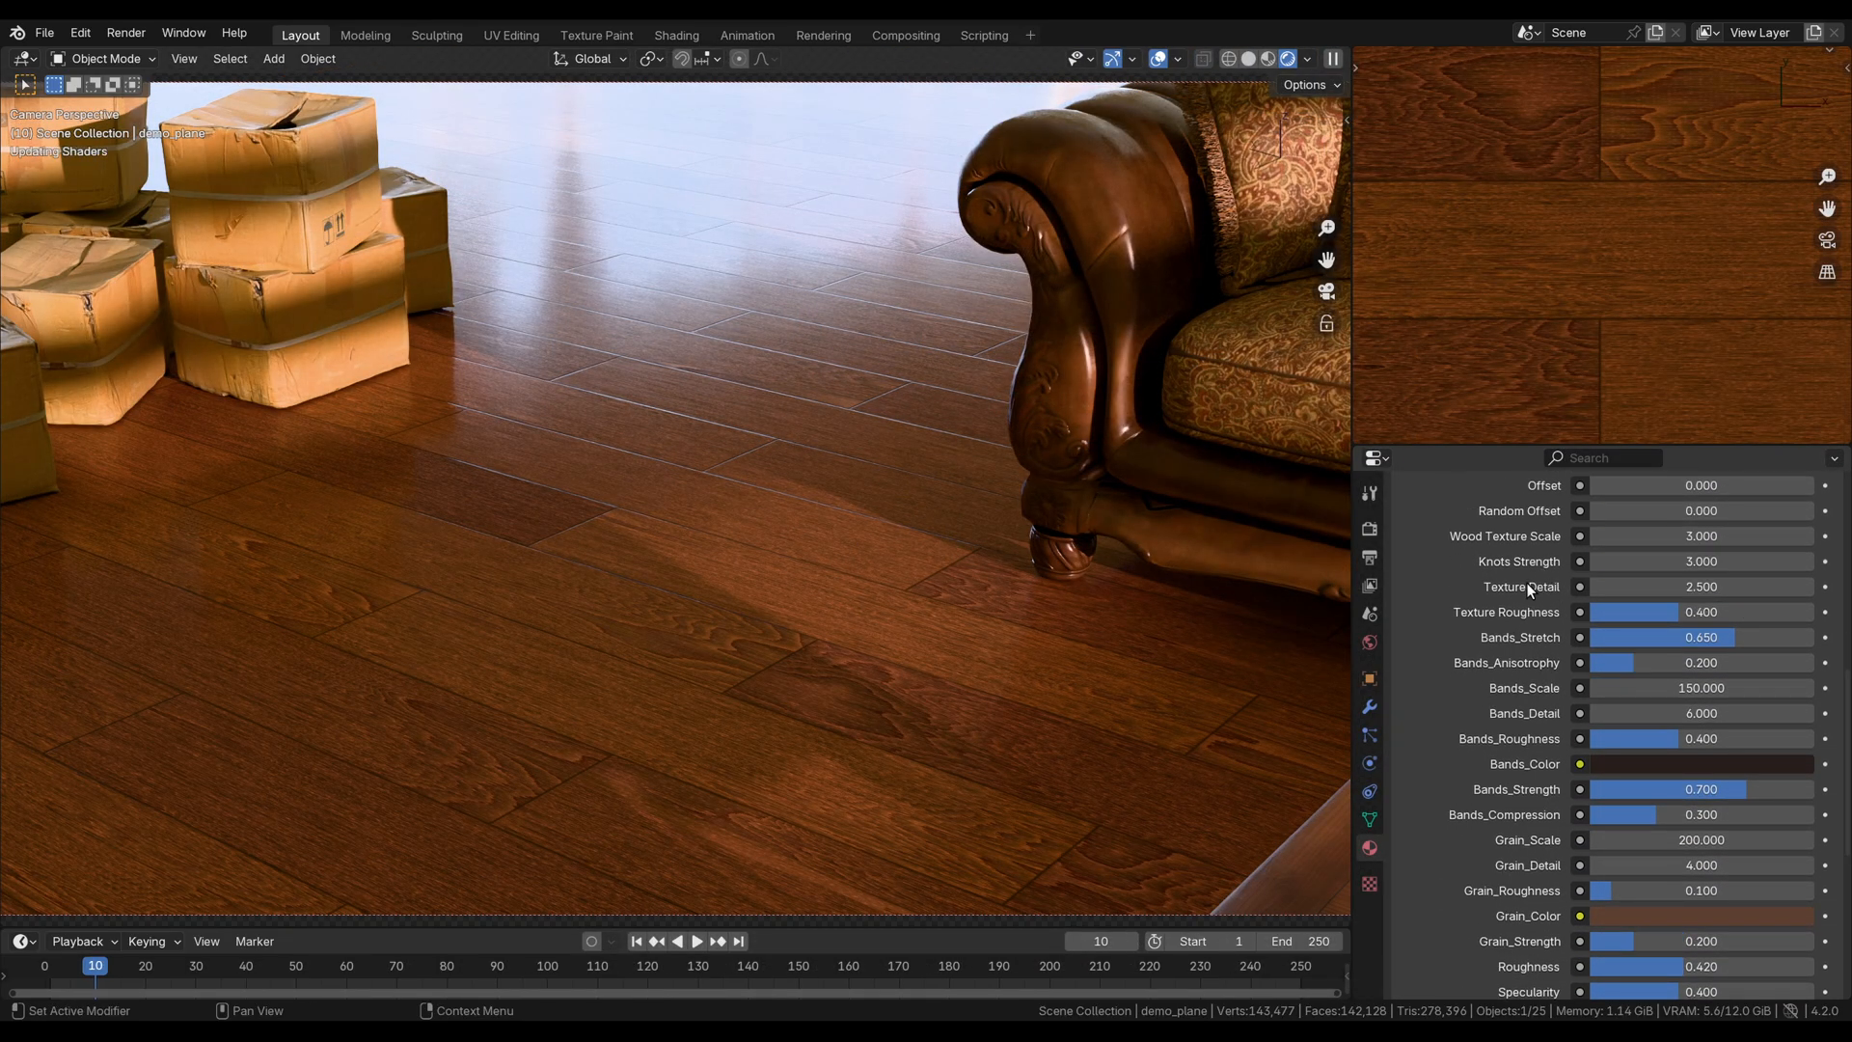
pyautogui.click(1700, 562)
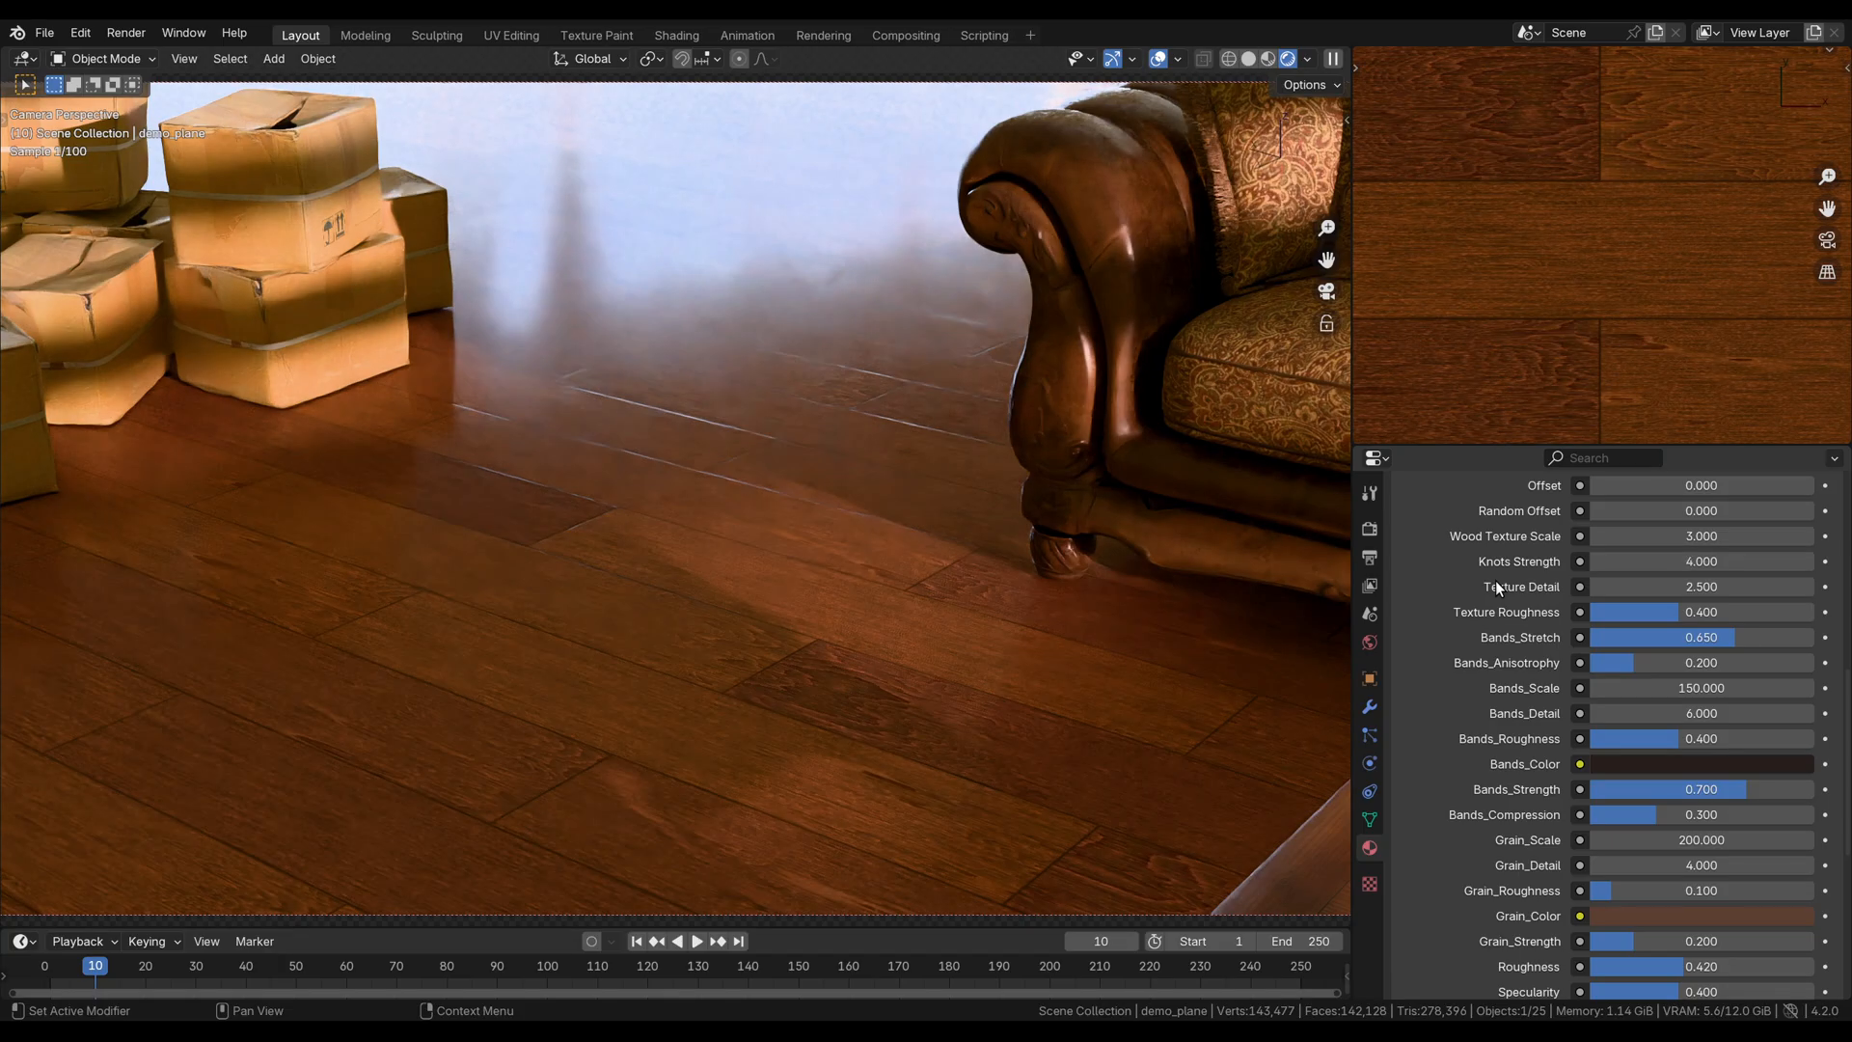
pyautogui.click(1701, 562)
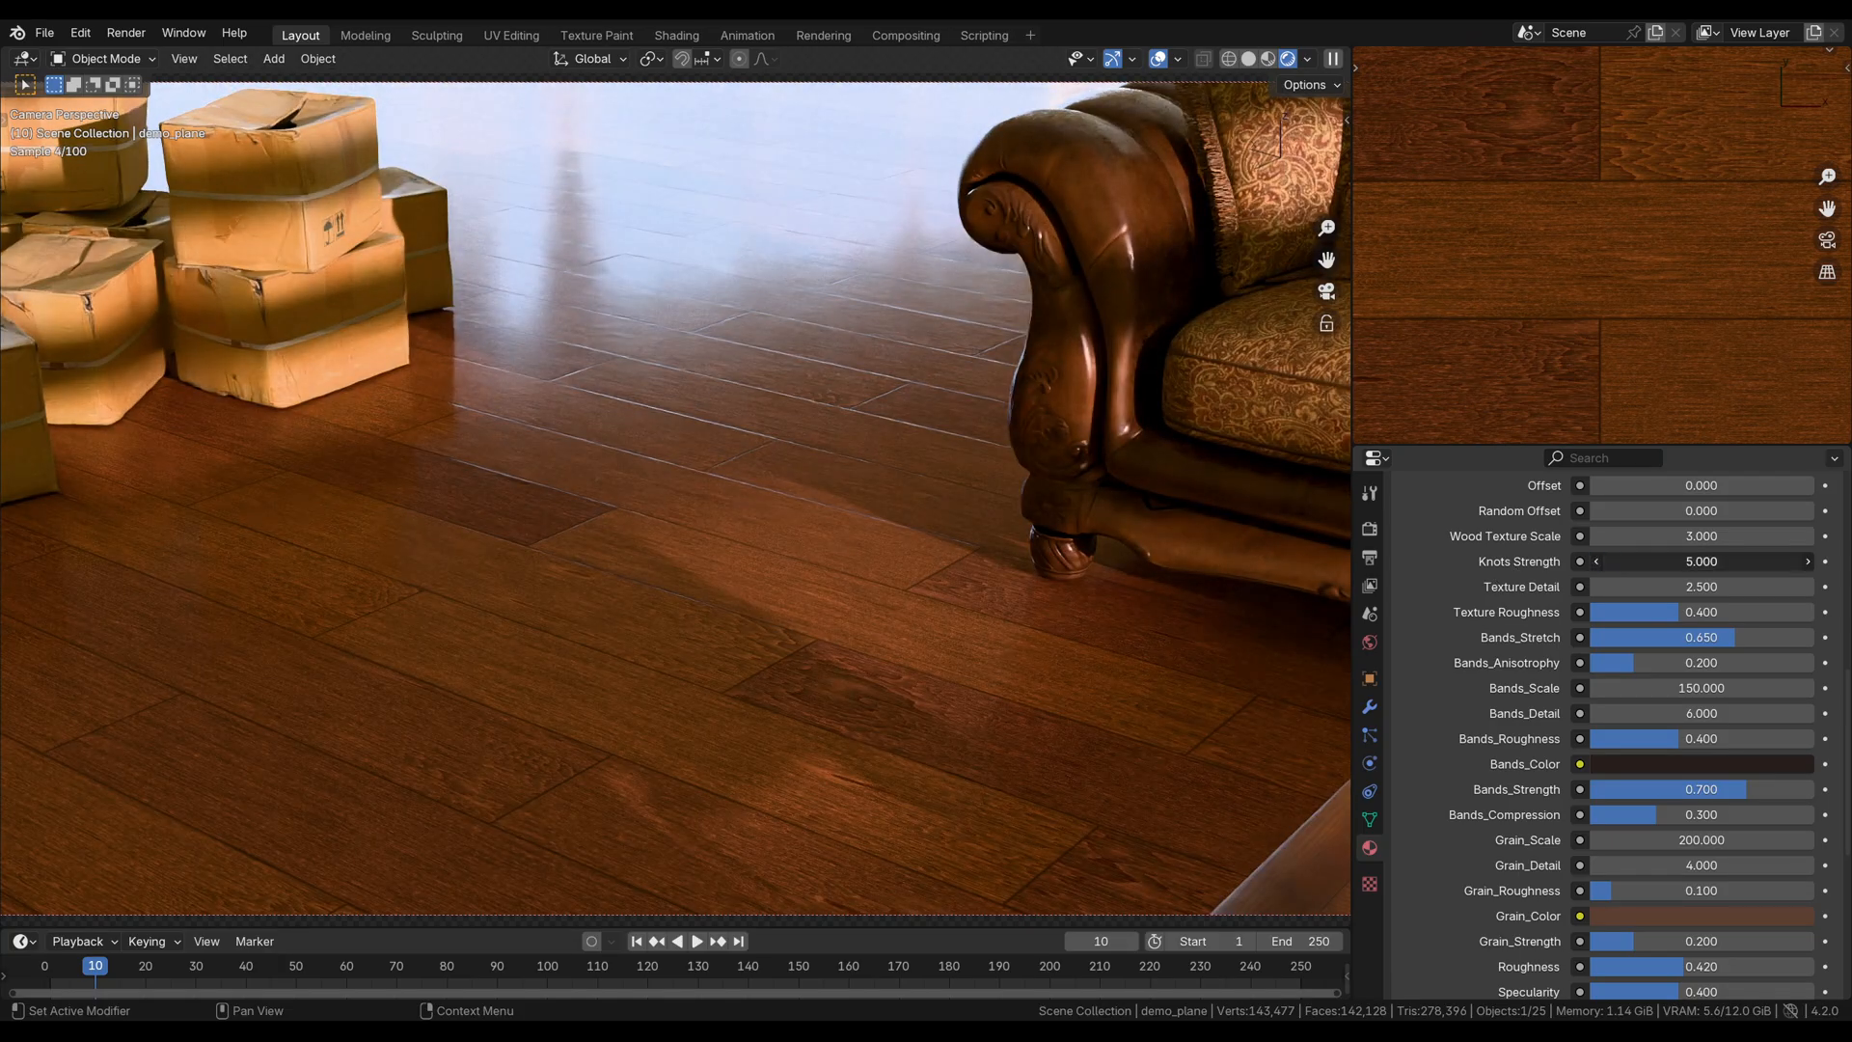
pyautogui.click(1701, 560)
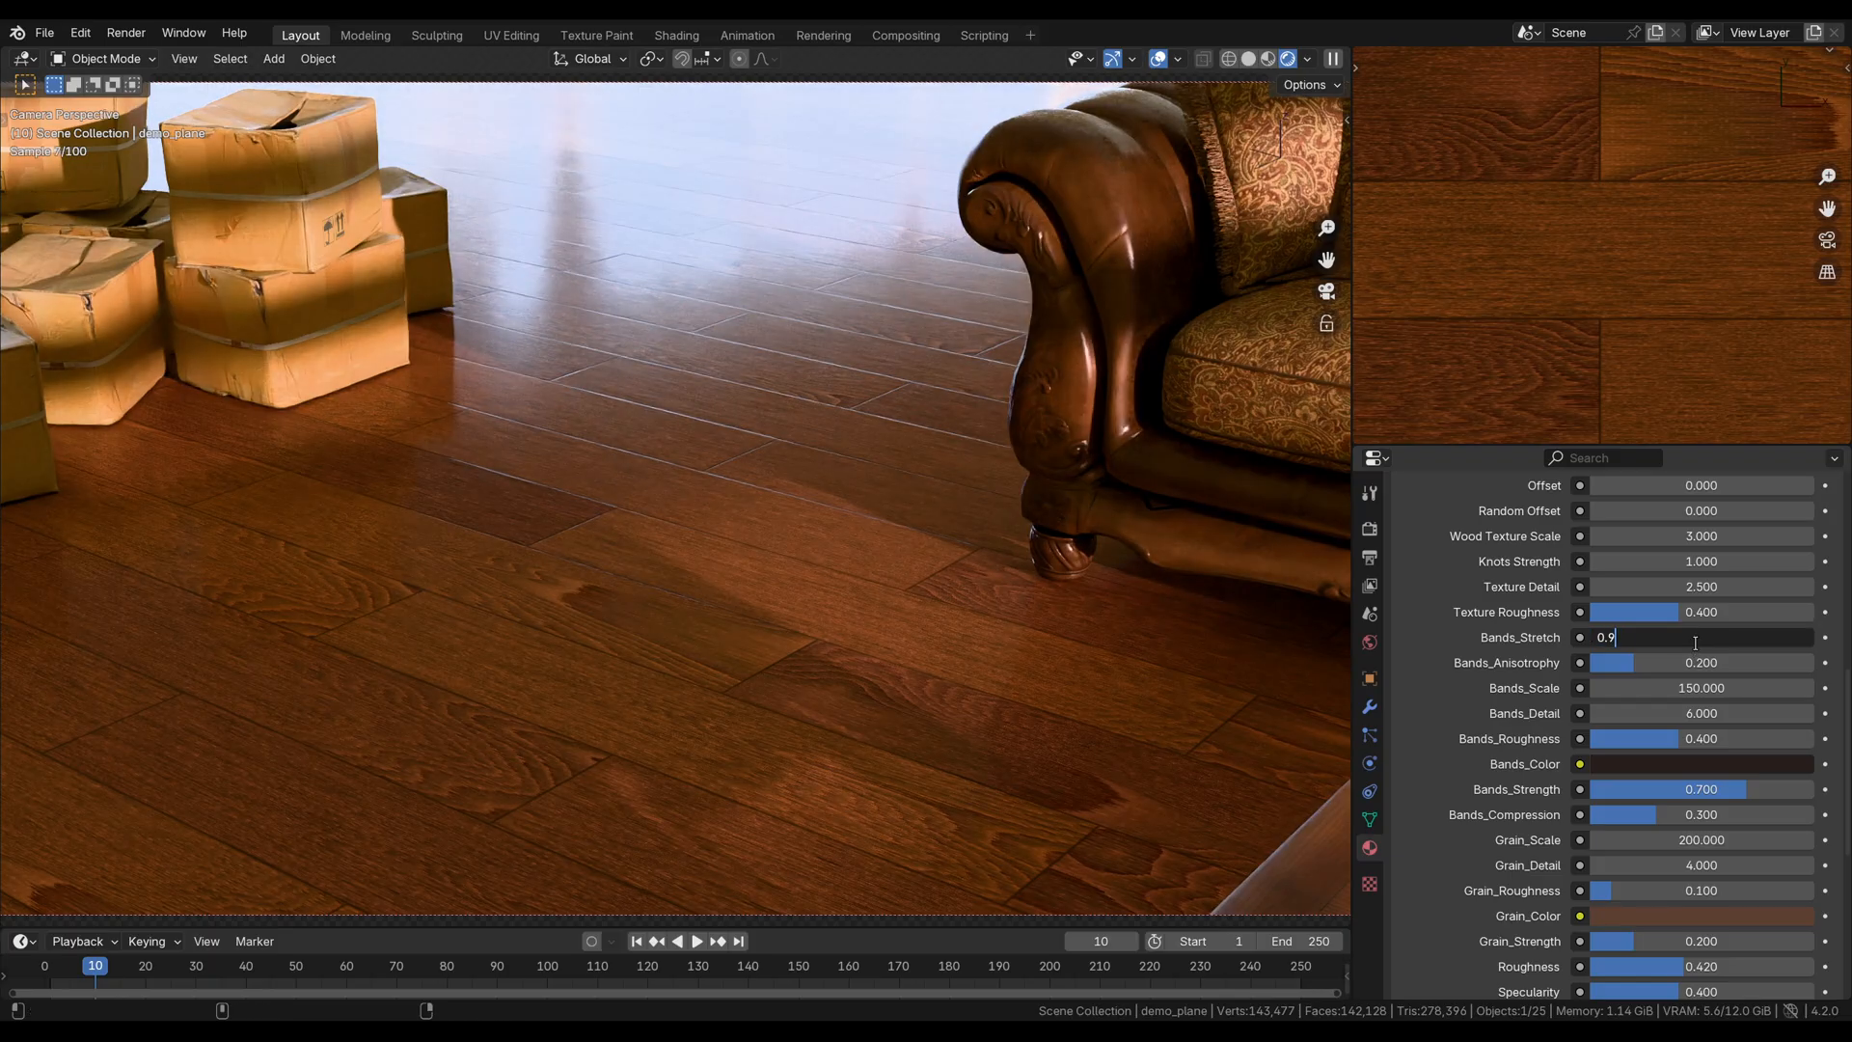
pyautogui.press('Return')
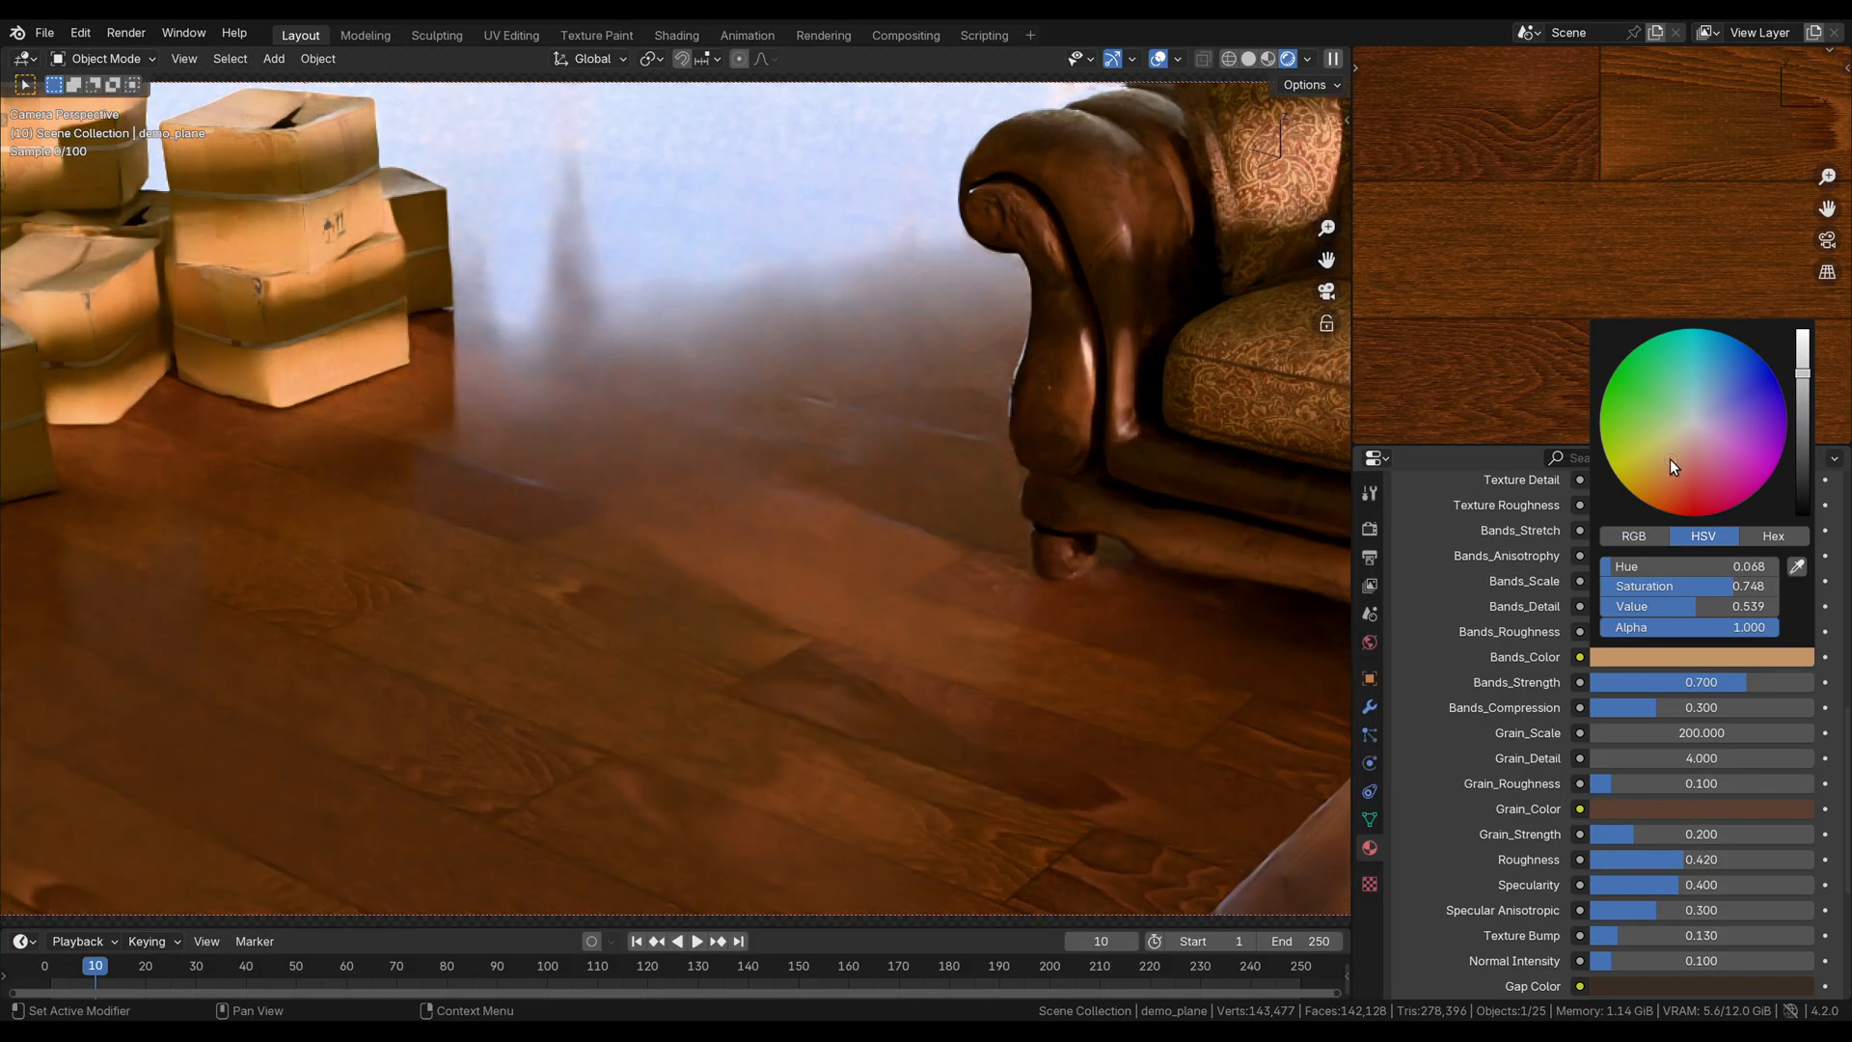
# - Pick a bright orange for the plank floor's Grain_Color
pyautogui.click(1679, 614)
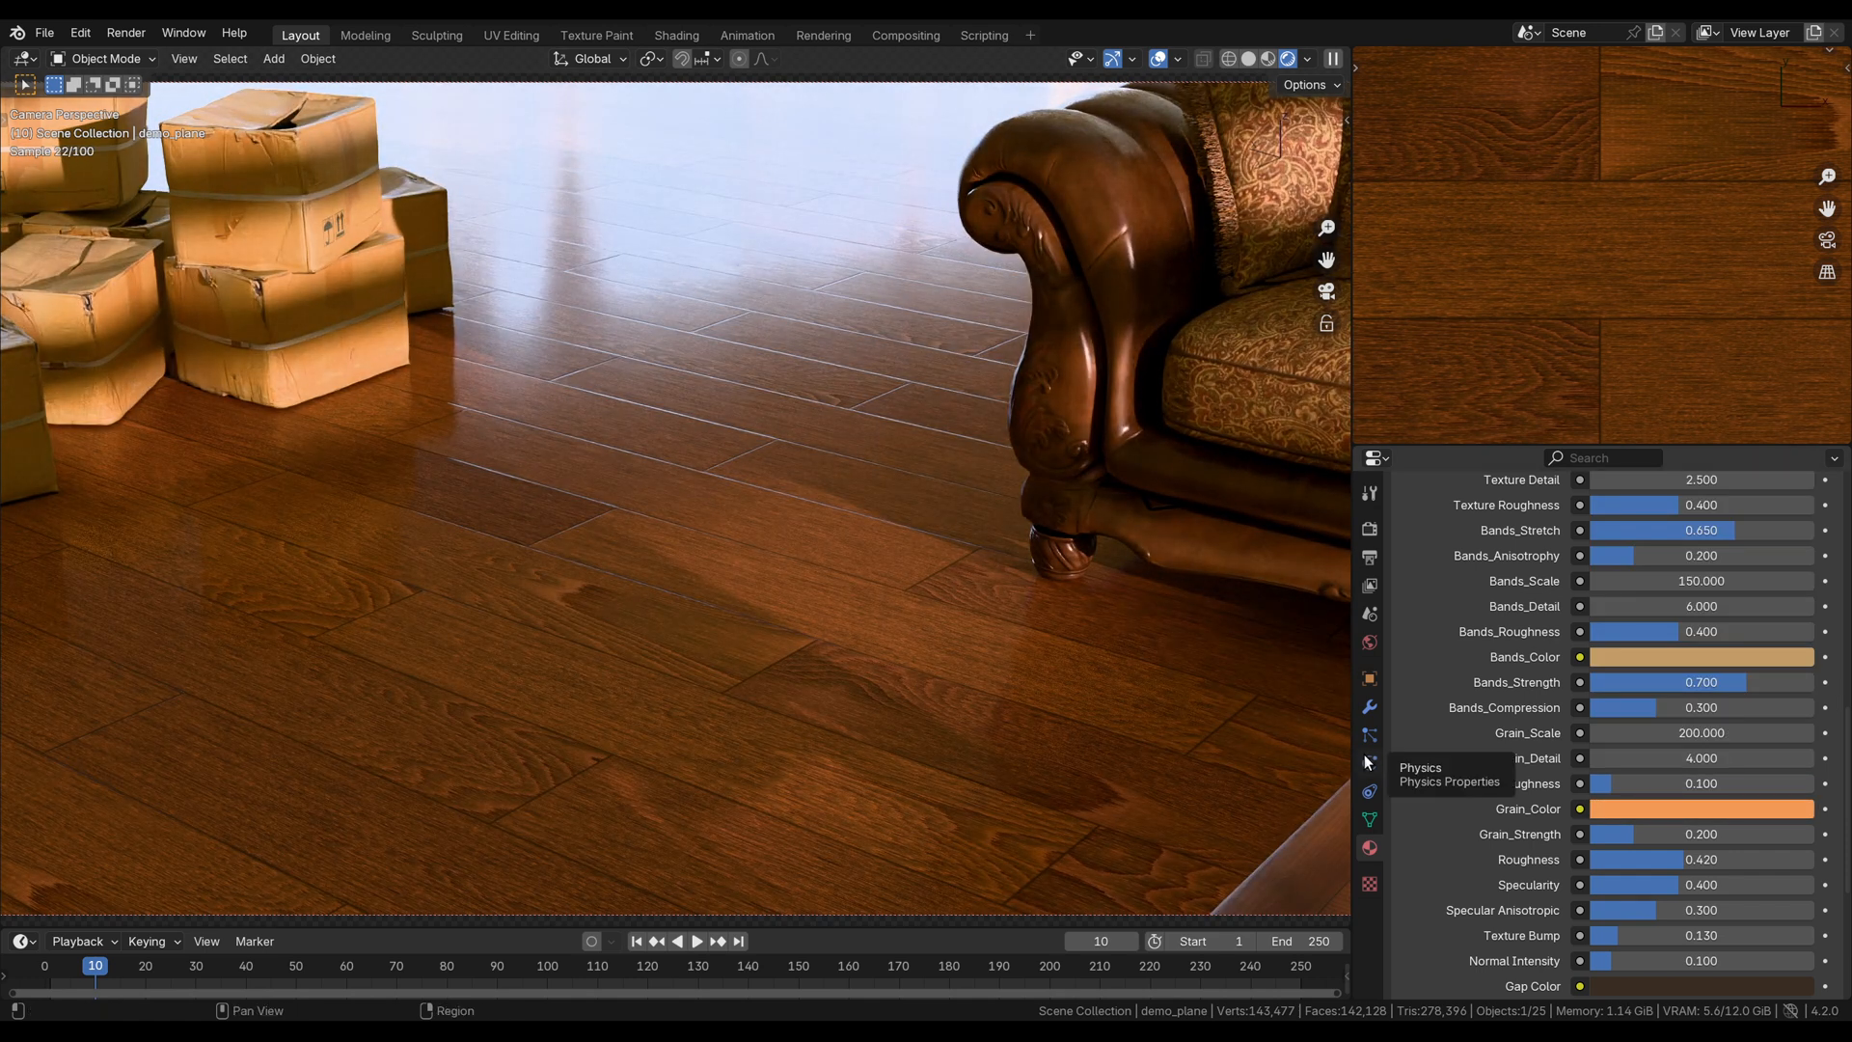
pyautogui.moveTo(1099, 596)
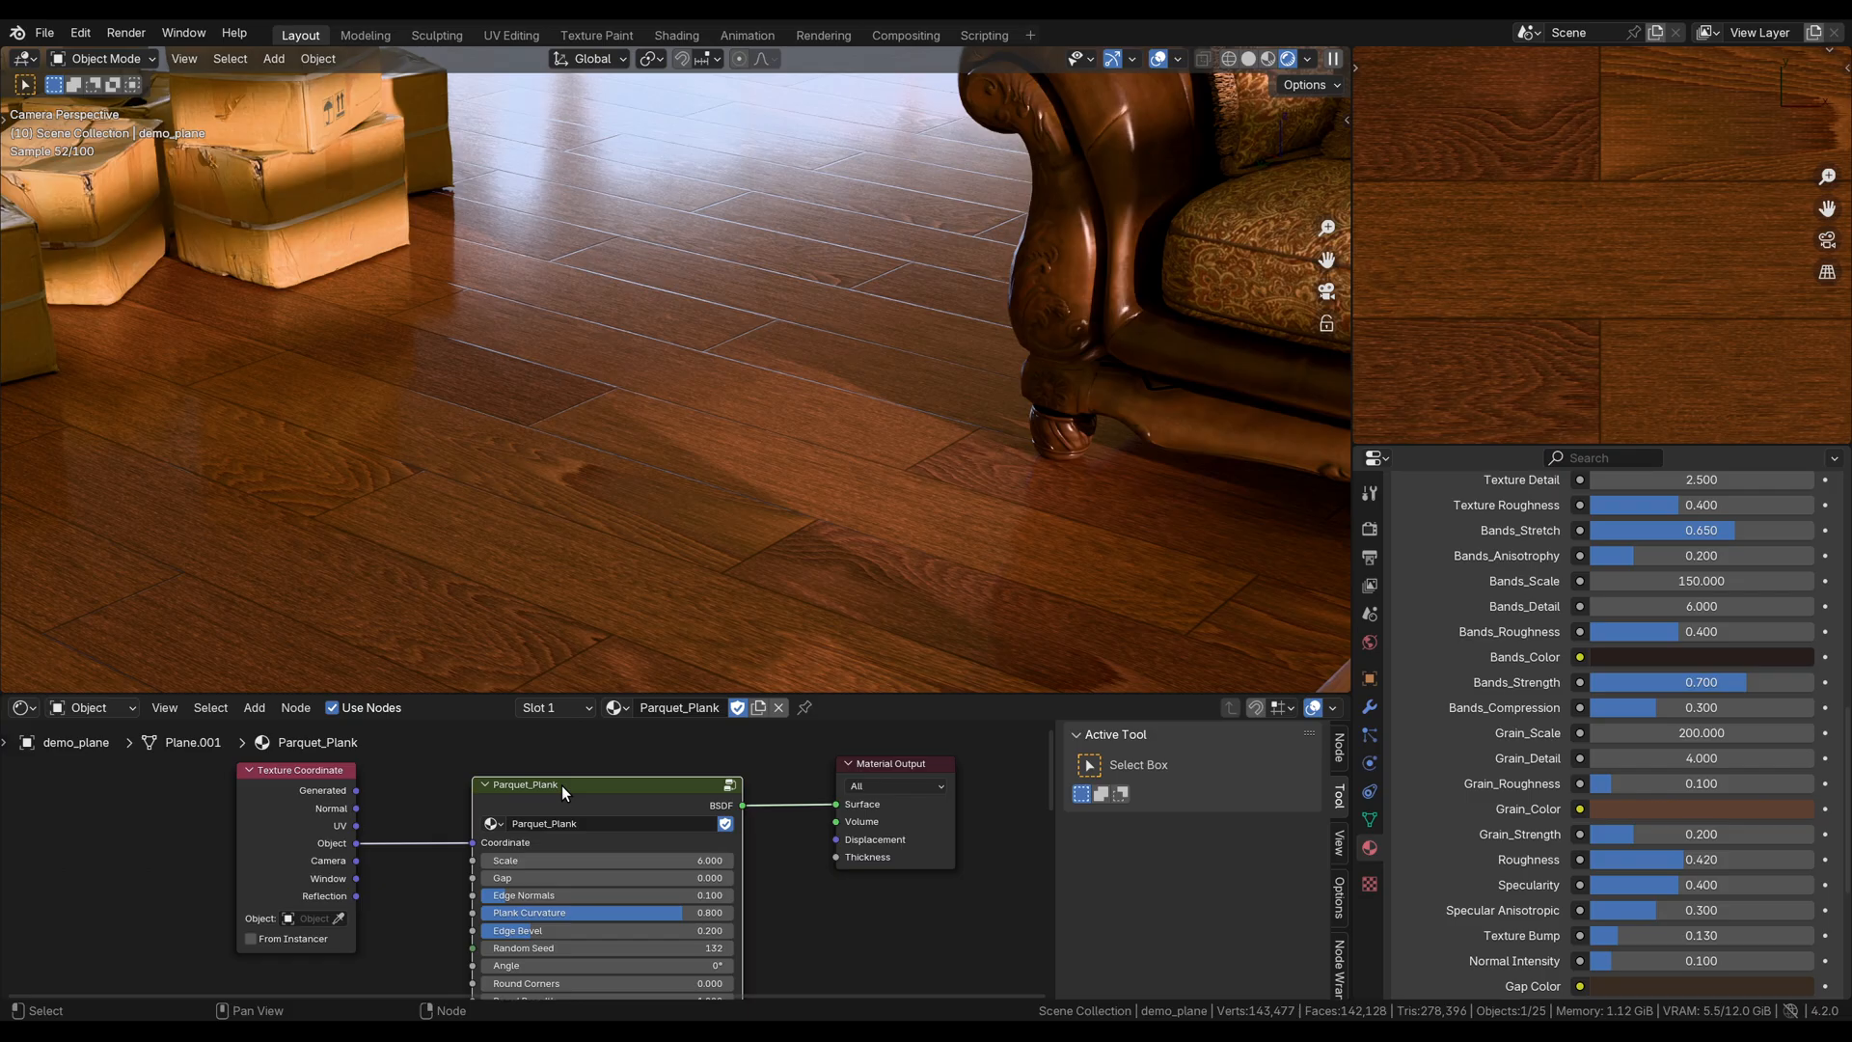
# - Enter the Parquet_Plank node group and inspect the base_color ColorRamp stops
pyautogui.doubleClick(521, 783)
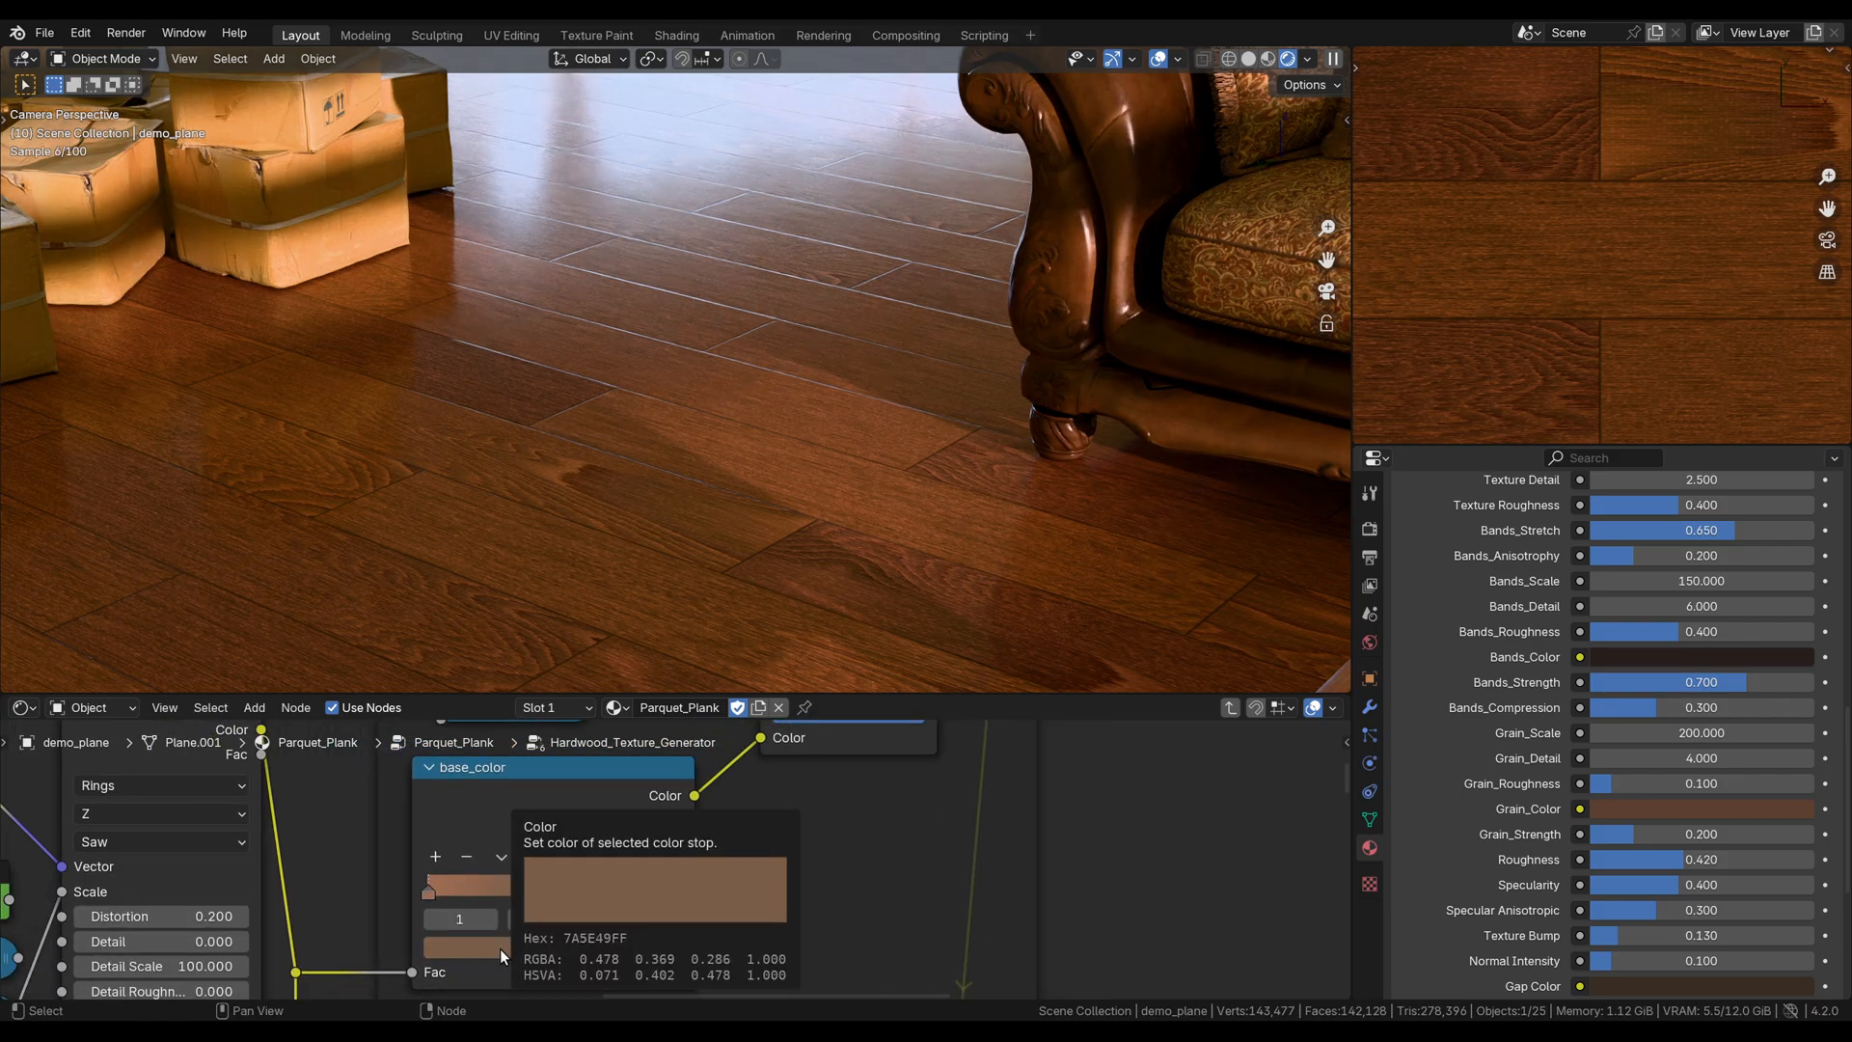
pyautogui.click(653, 891)
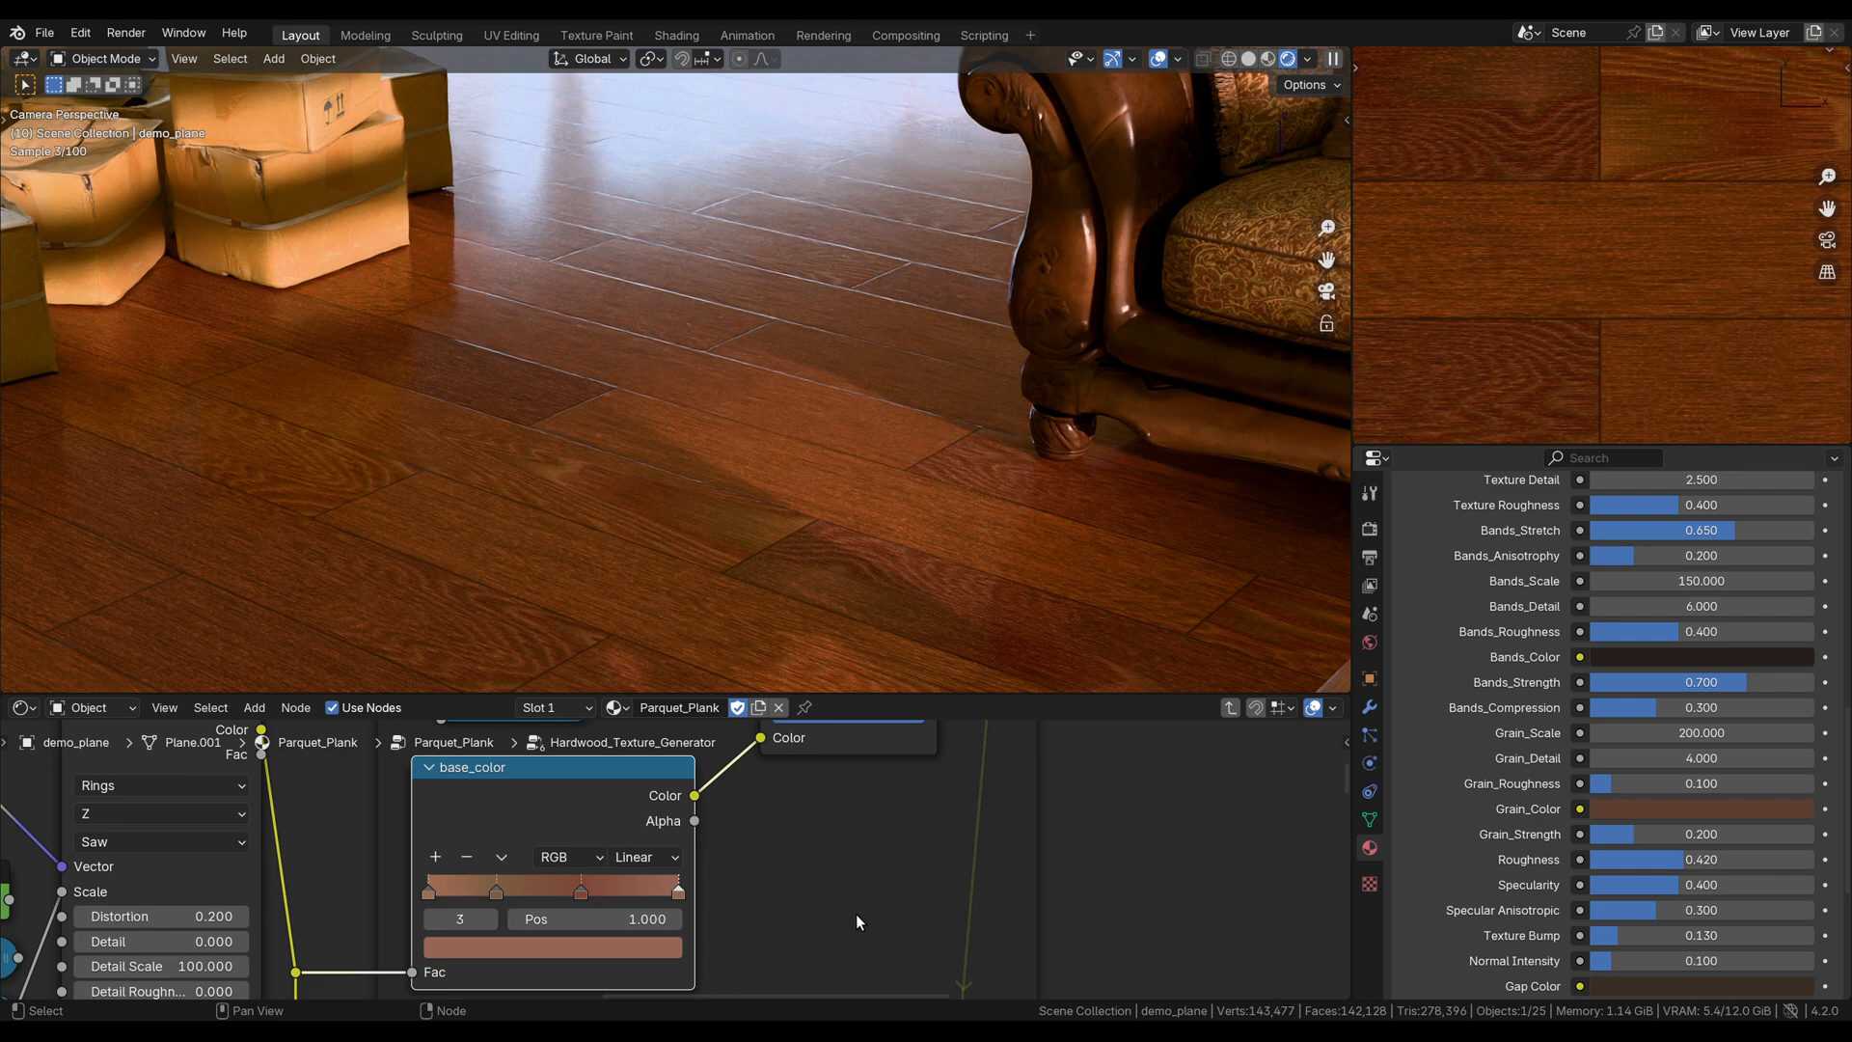
pyautogui.click(552, 947)
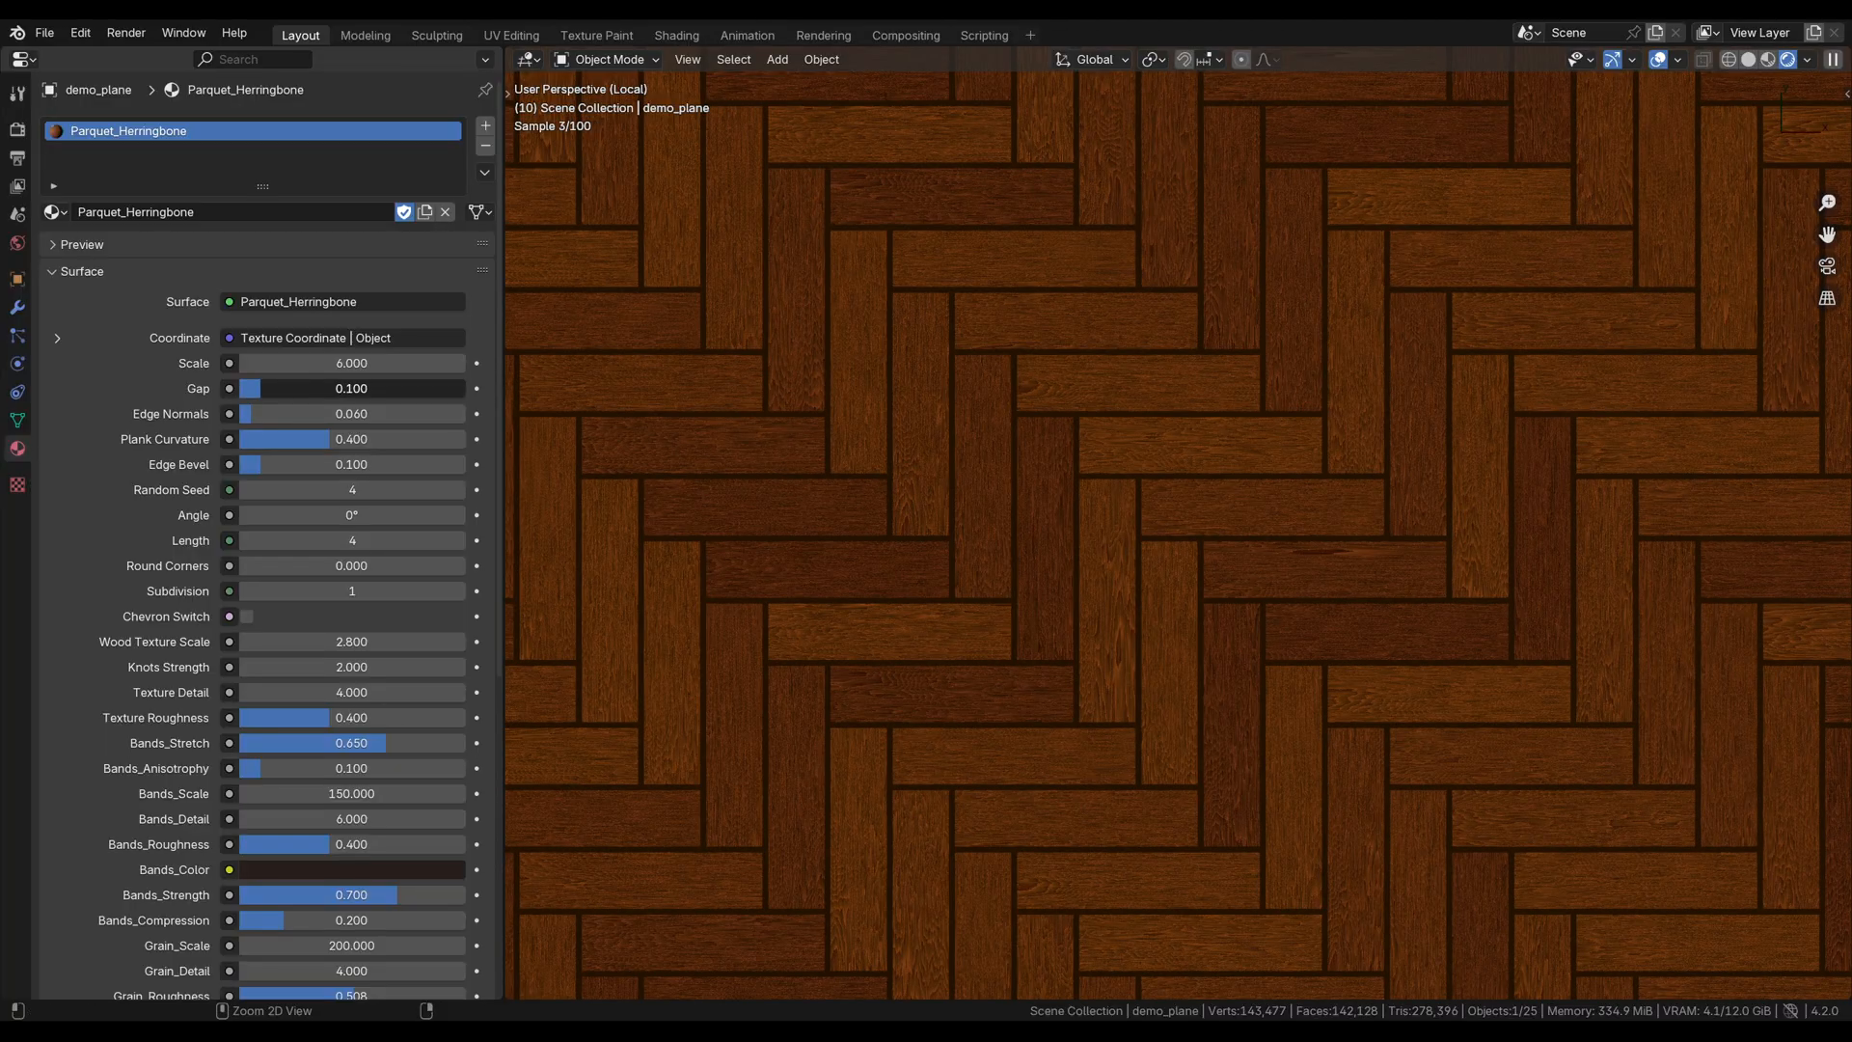
# - Narrow the herringbone gap, switch to Parquet_Checkerboard, and raise its random seed
pyautogui.click(351, 514)
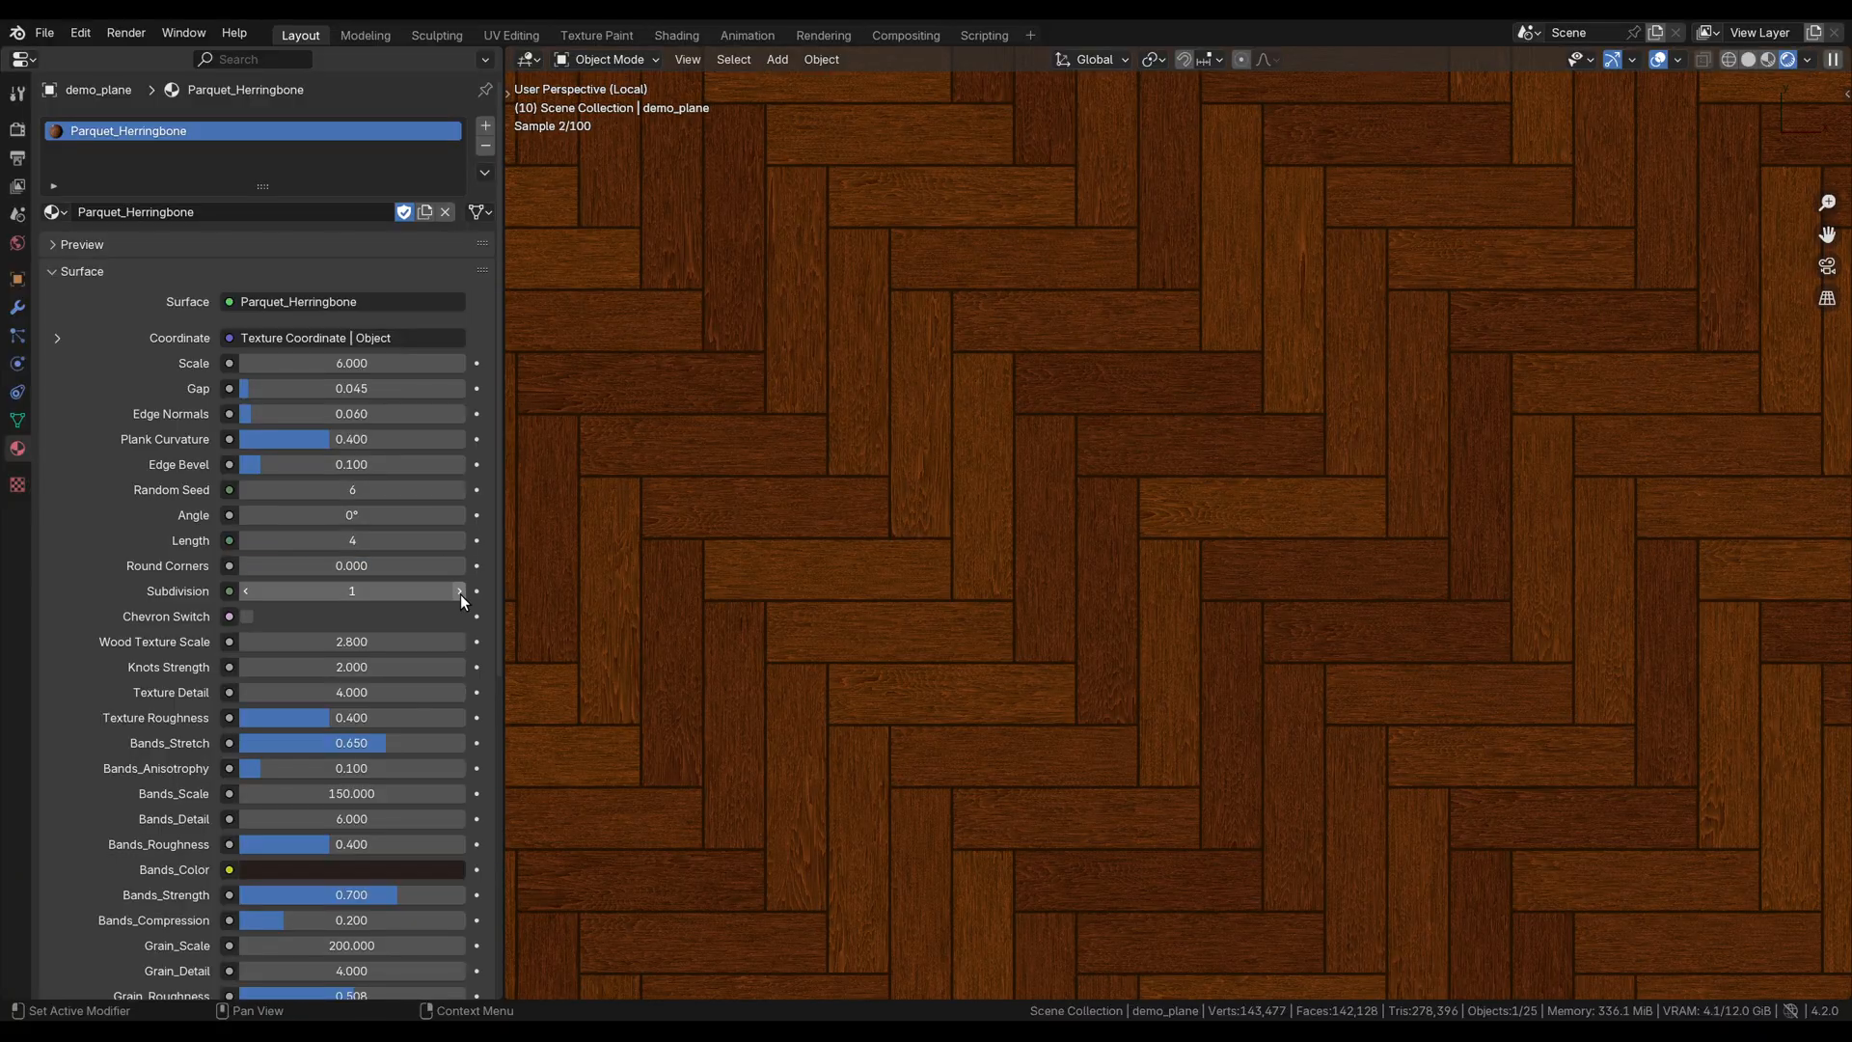
pyautogui.click(248, 615)
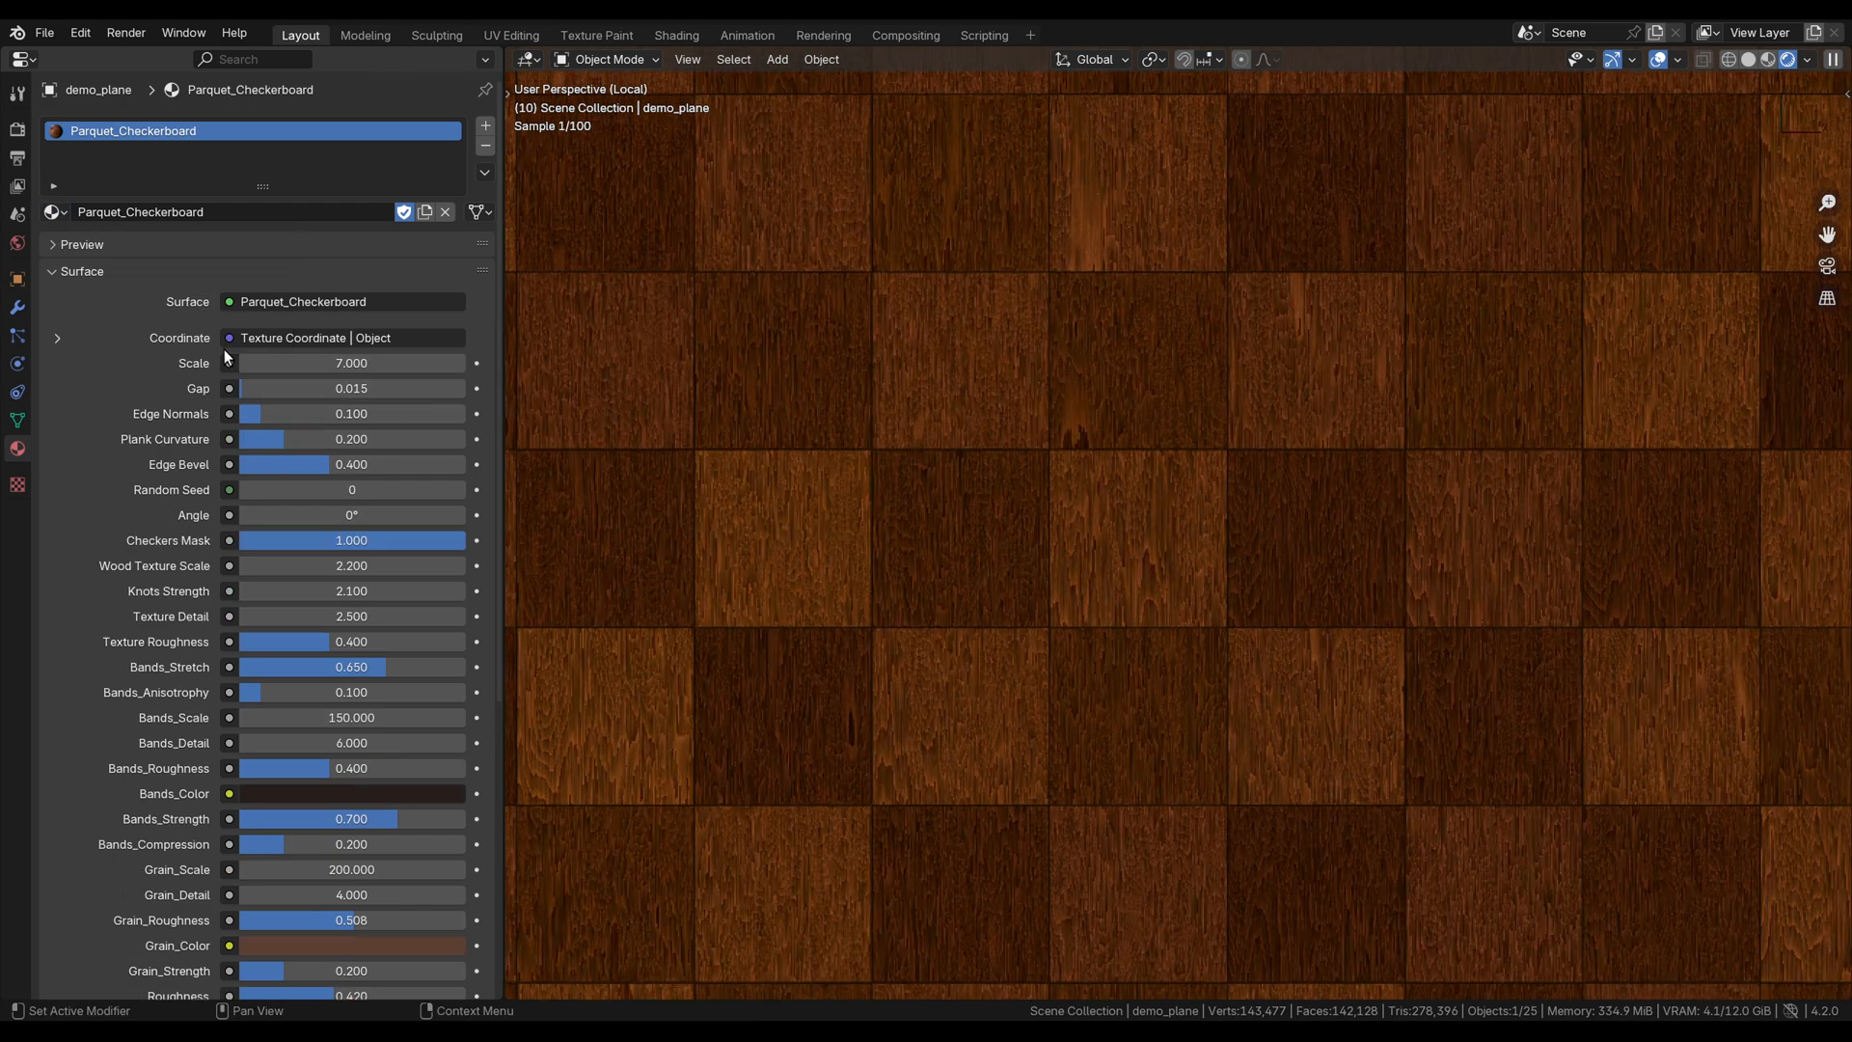
pyautogui.click(351, 489)
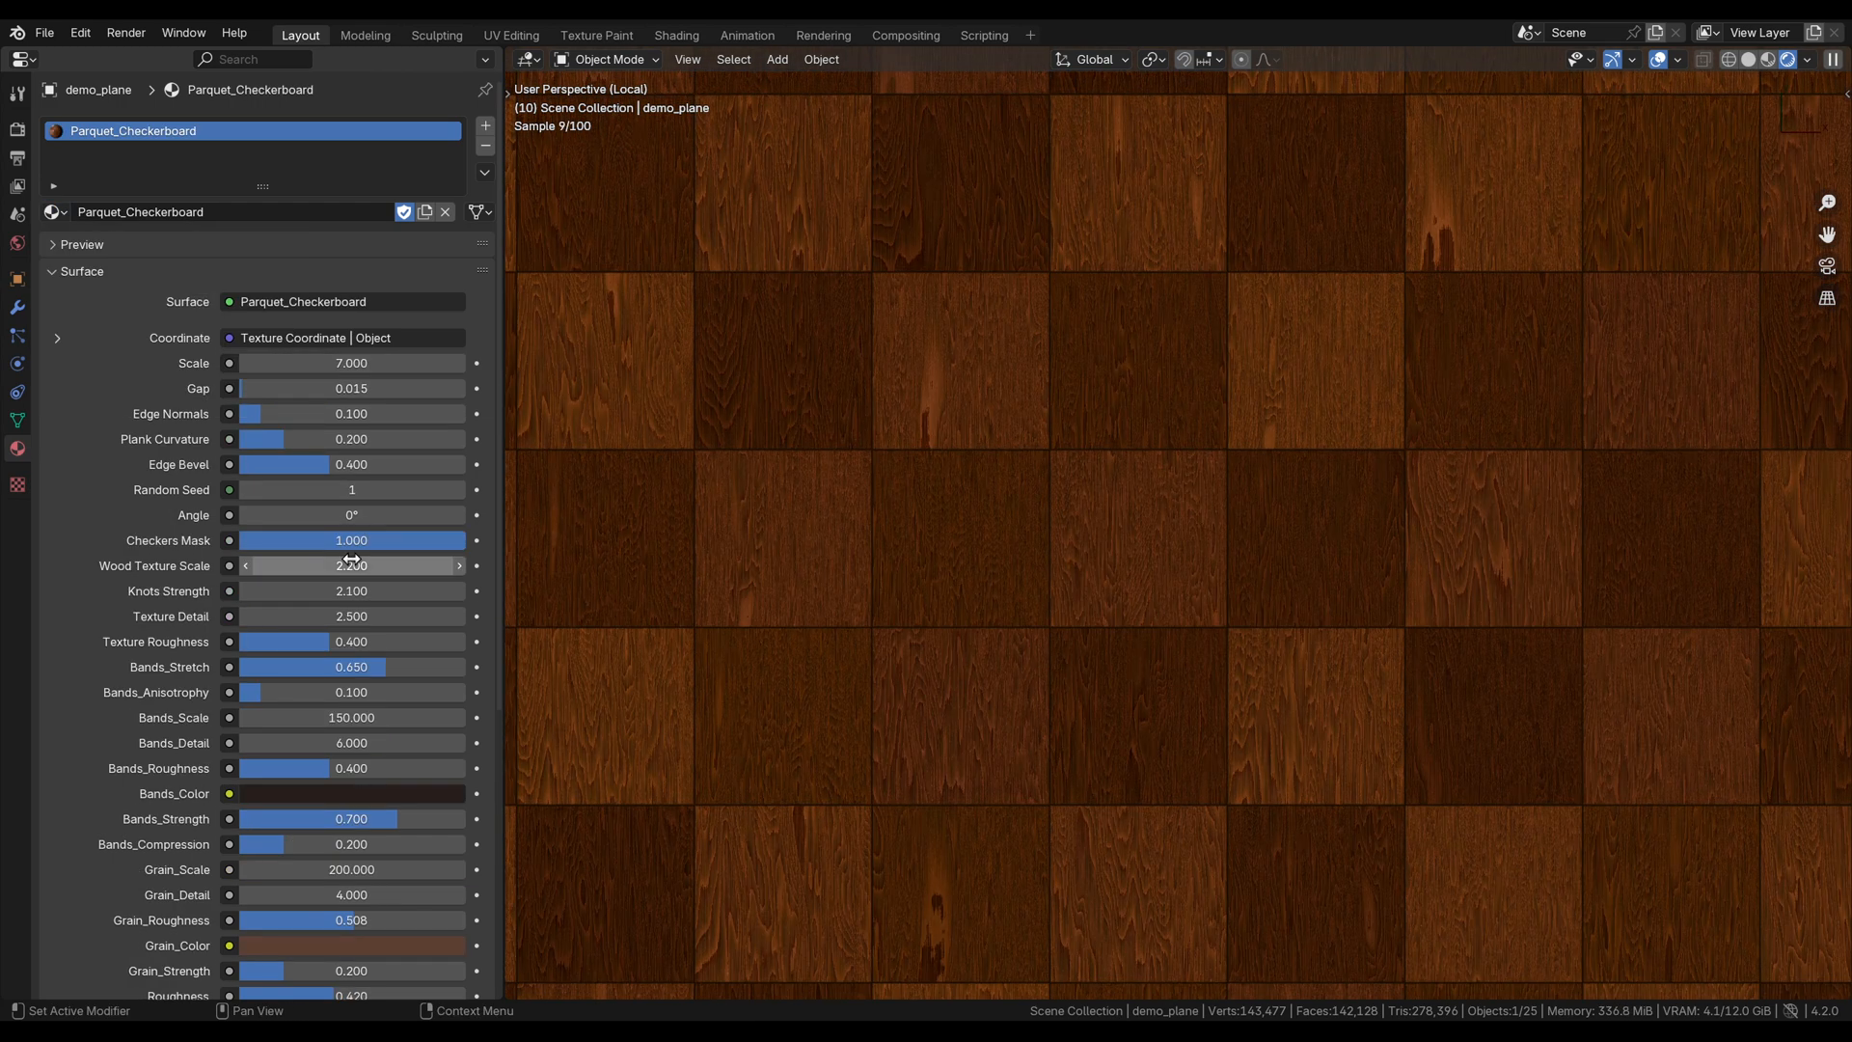